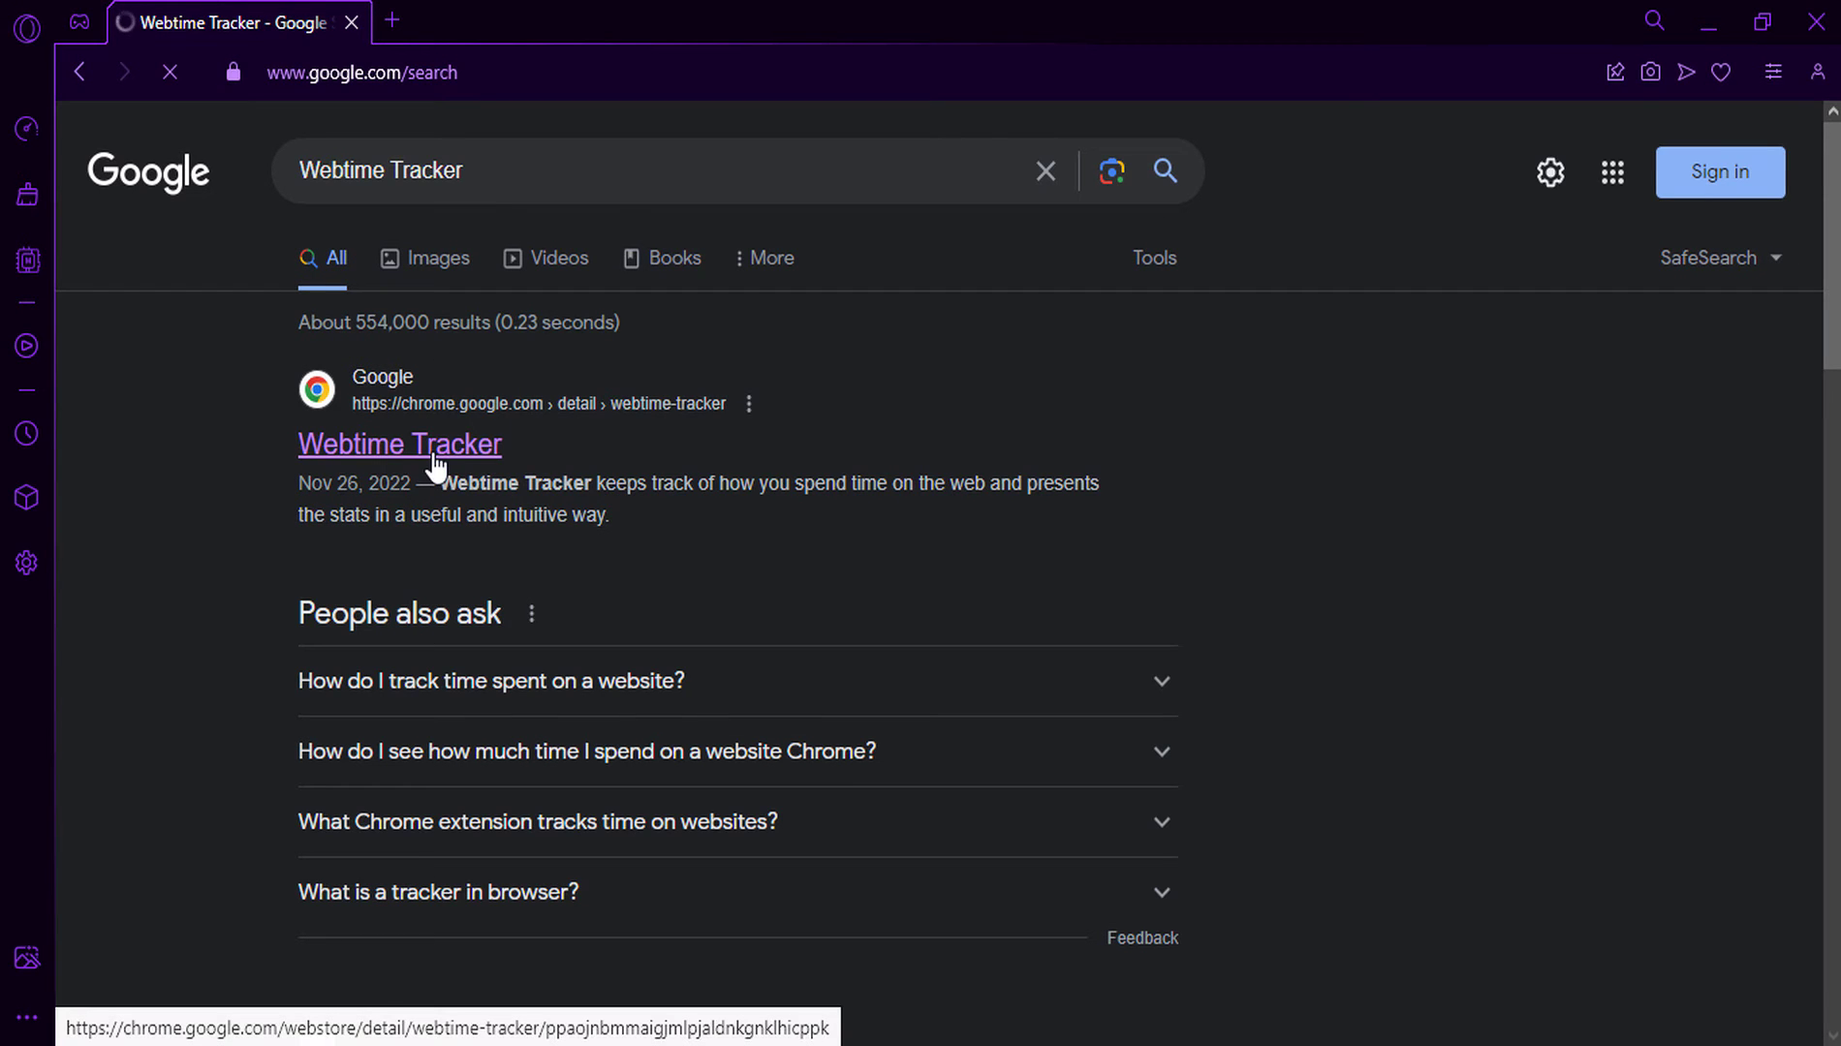
Step: Add Webtime Tracker from the Chrome Web Store and pin it to the toolbar via the Extensions menu
left_click(399, 446)
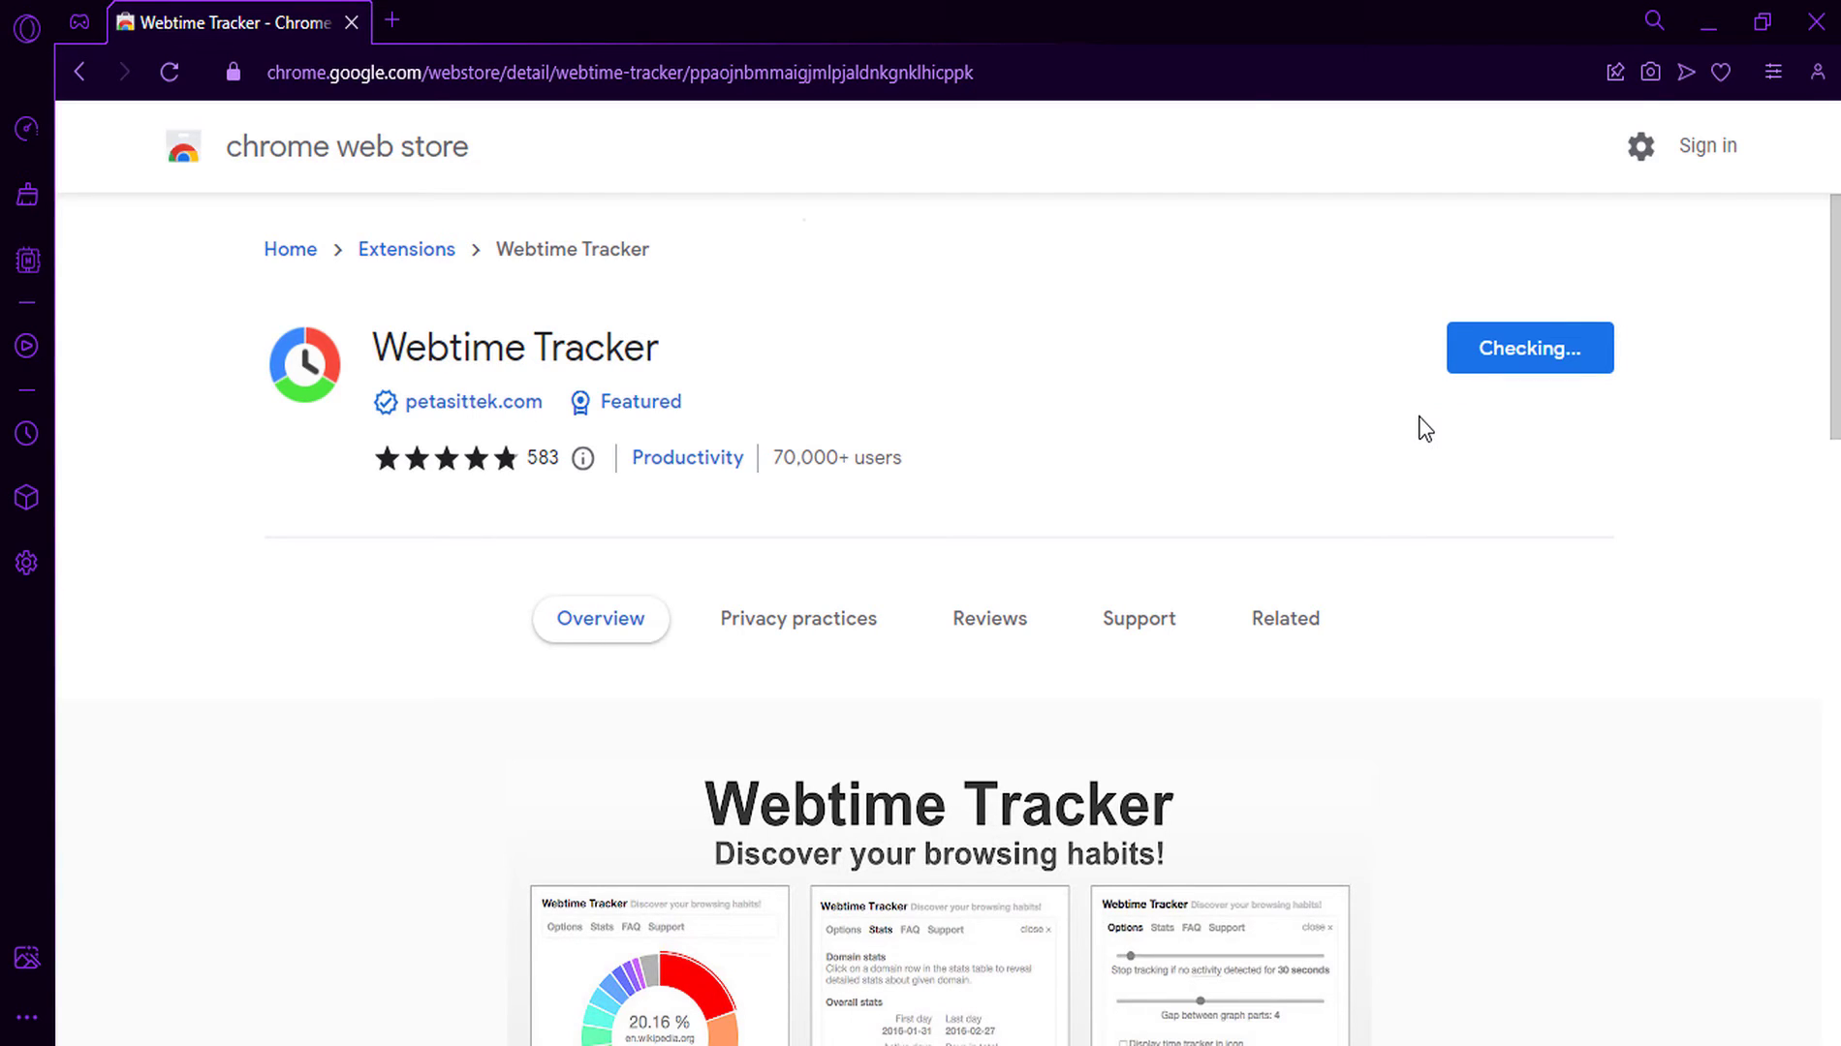
left_click(1529, 349)
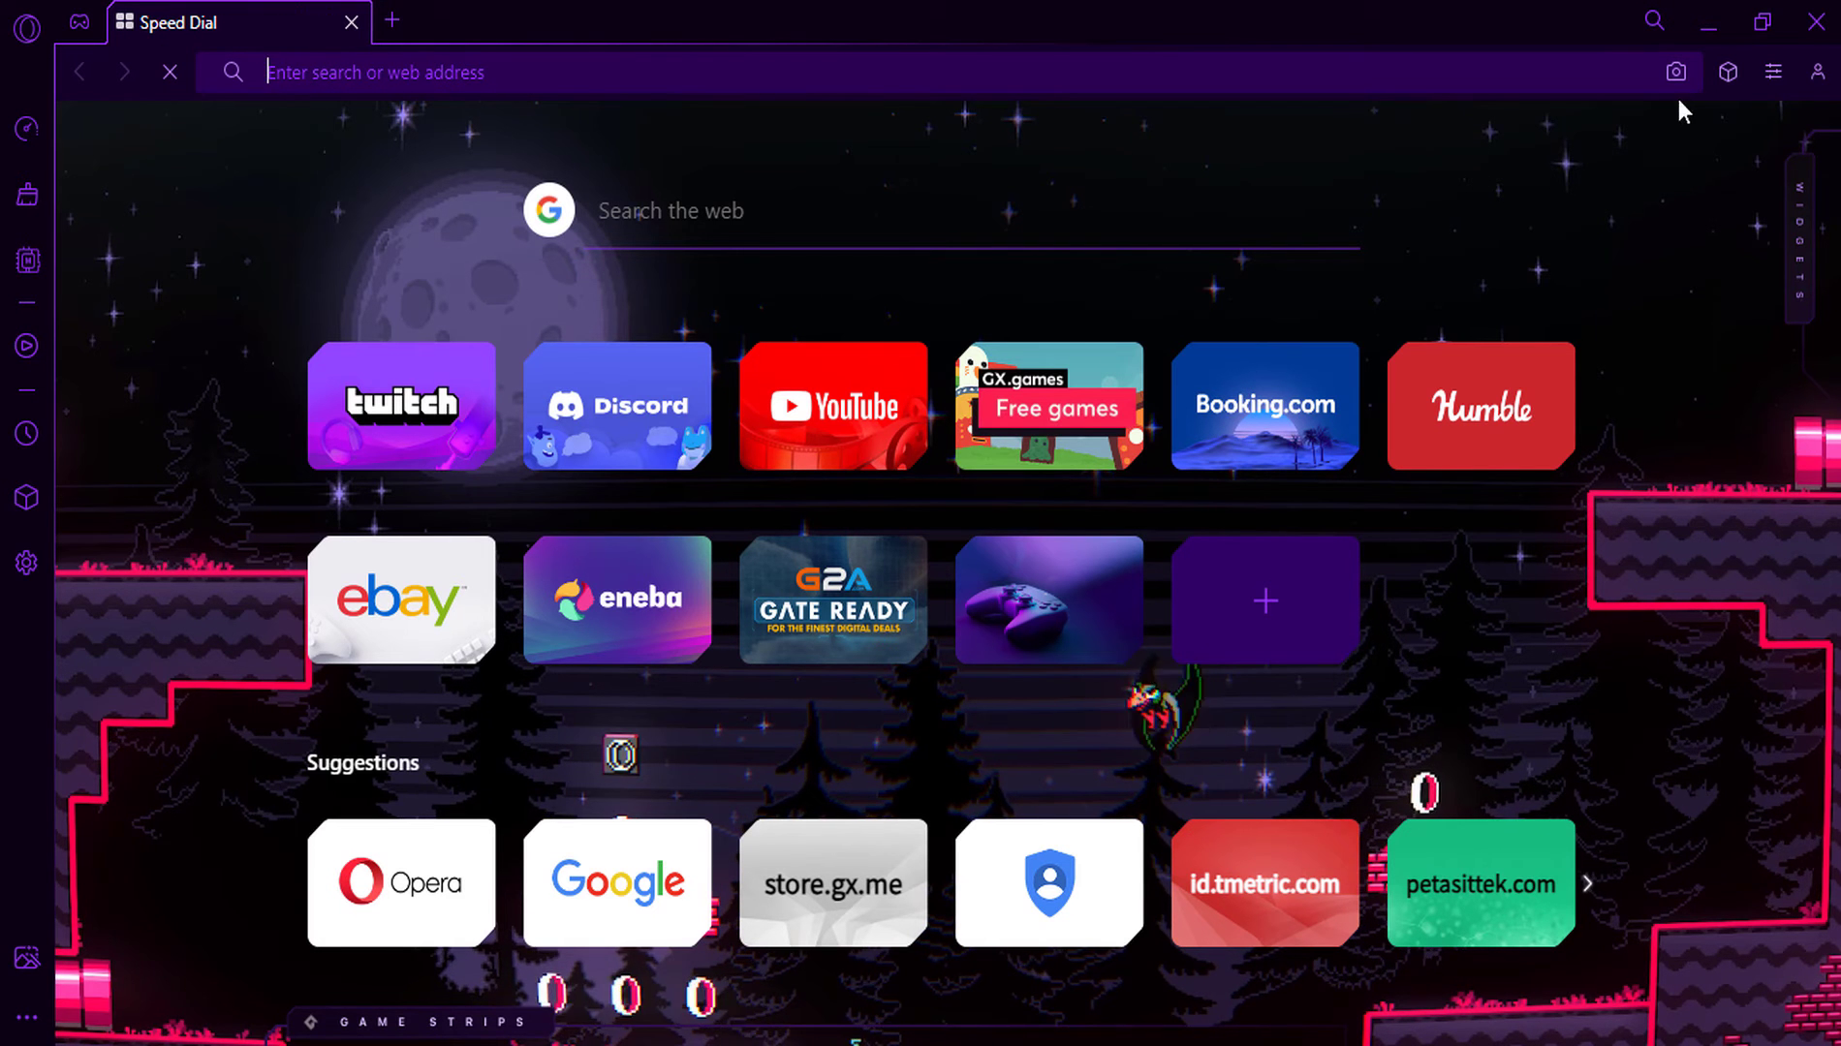
left_click(1726, 69)
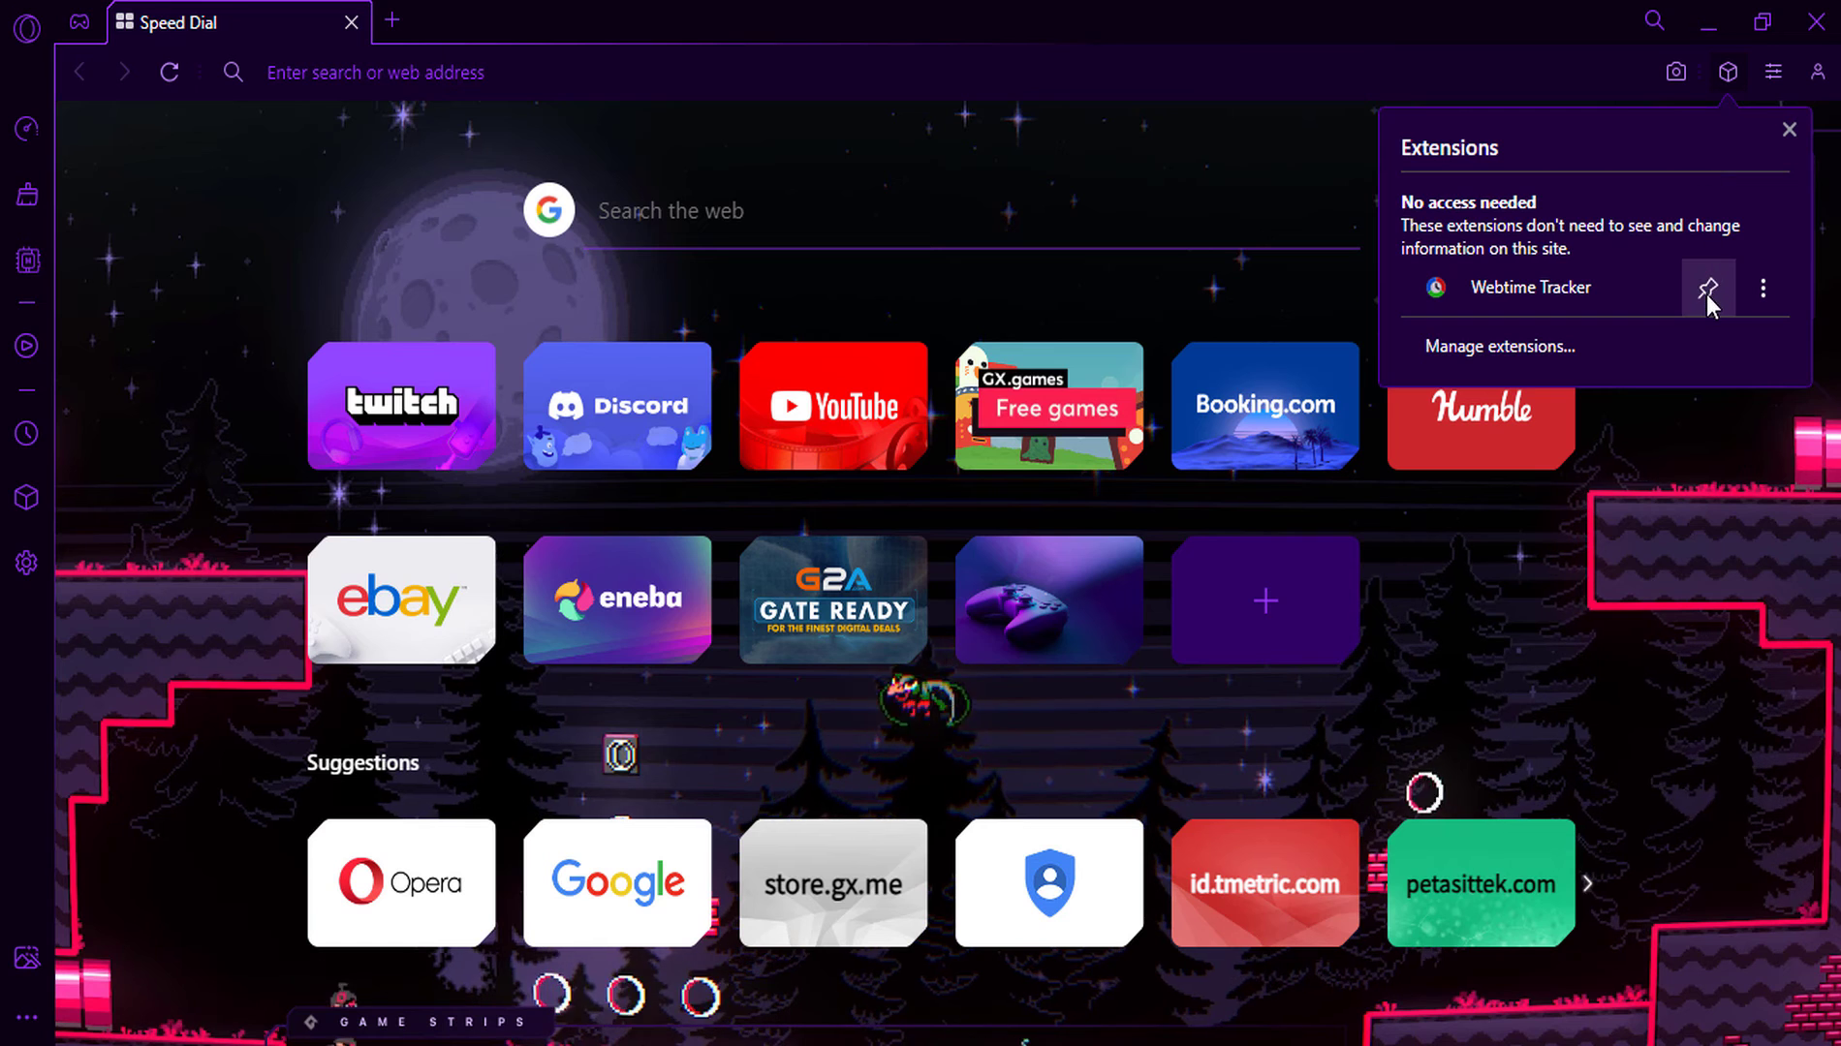
left_click(1709, 288)
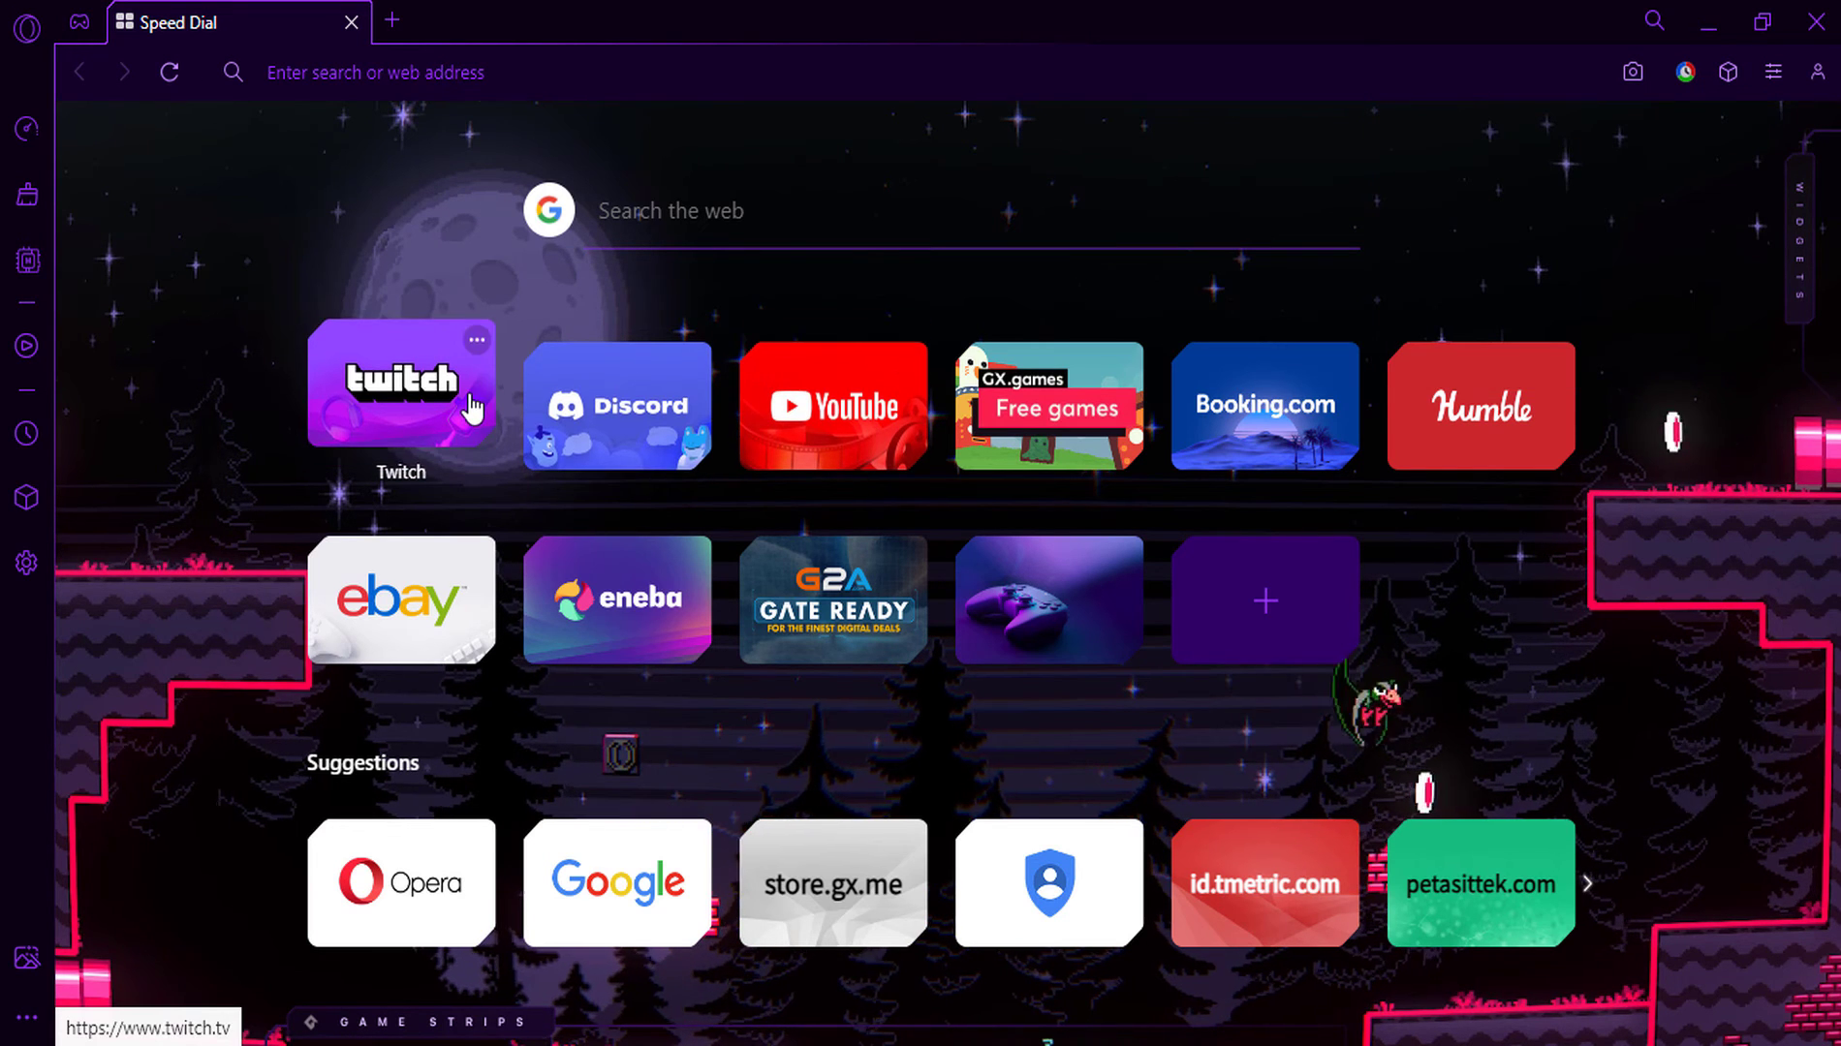
Step: Visit Discord and addons.opera.com so Webtime Tracker logs them, then view today's per-site stats
left_click(618, 403)
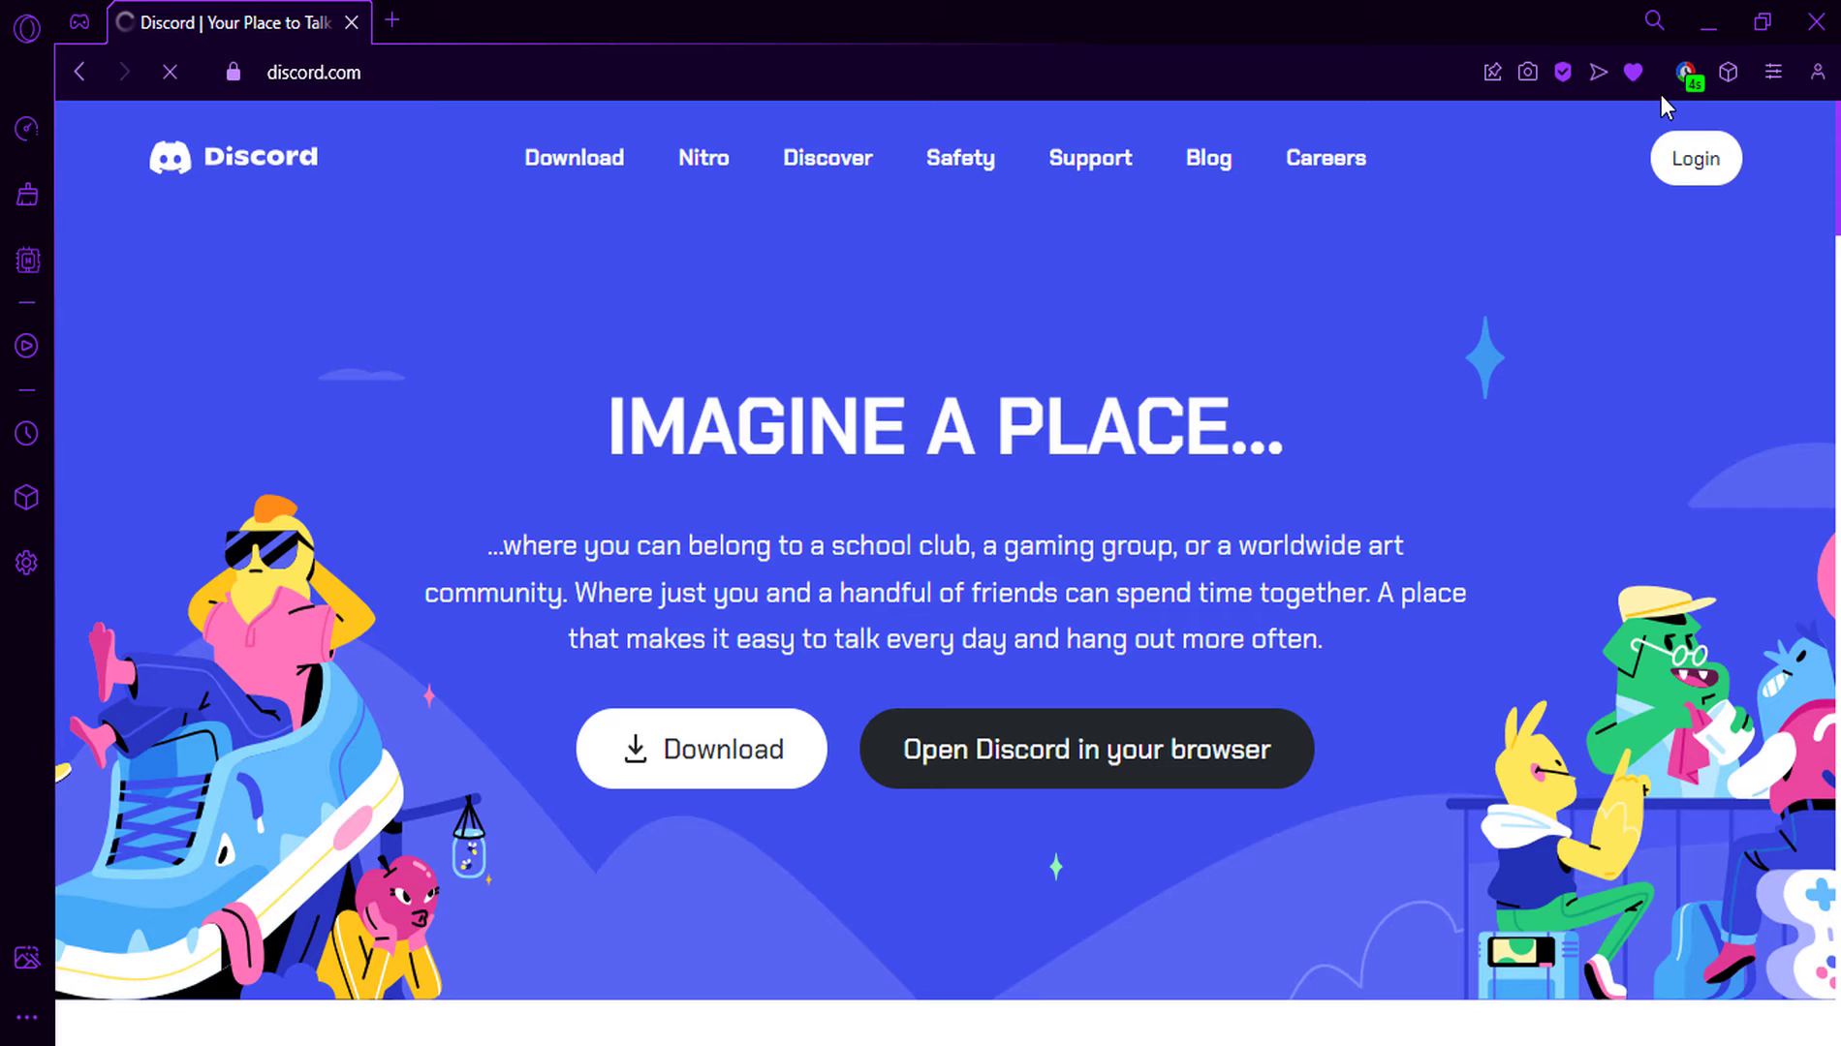
left_click(1680, 72)
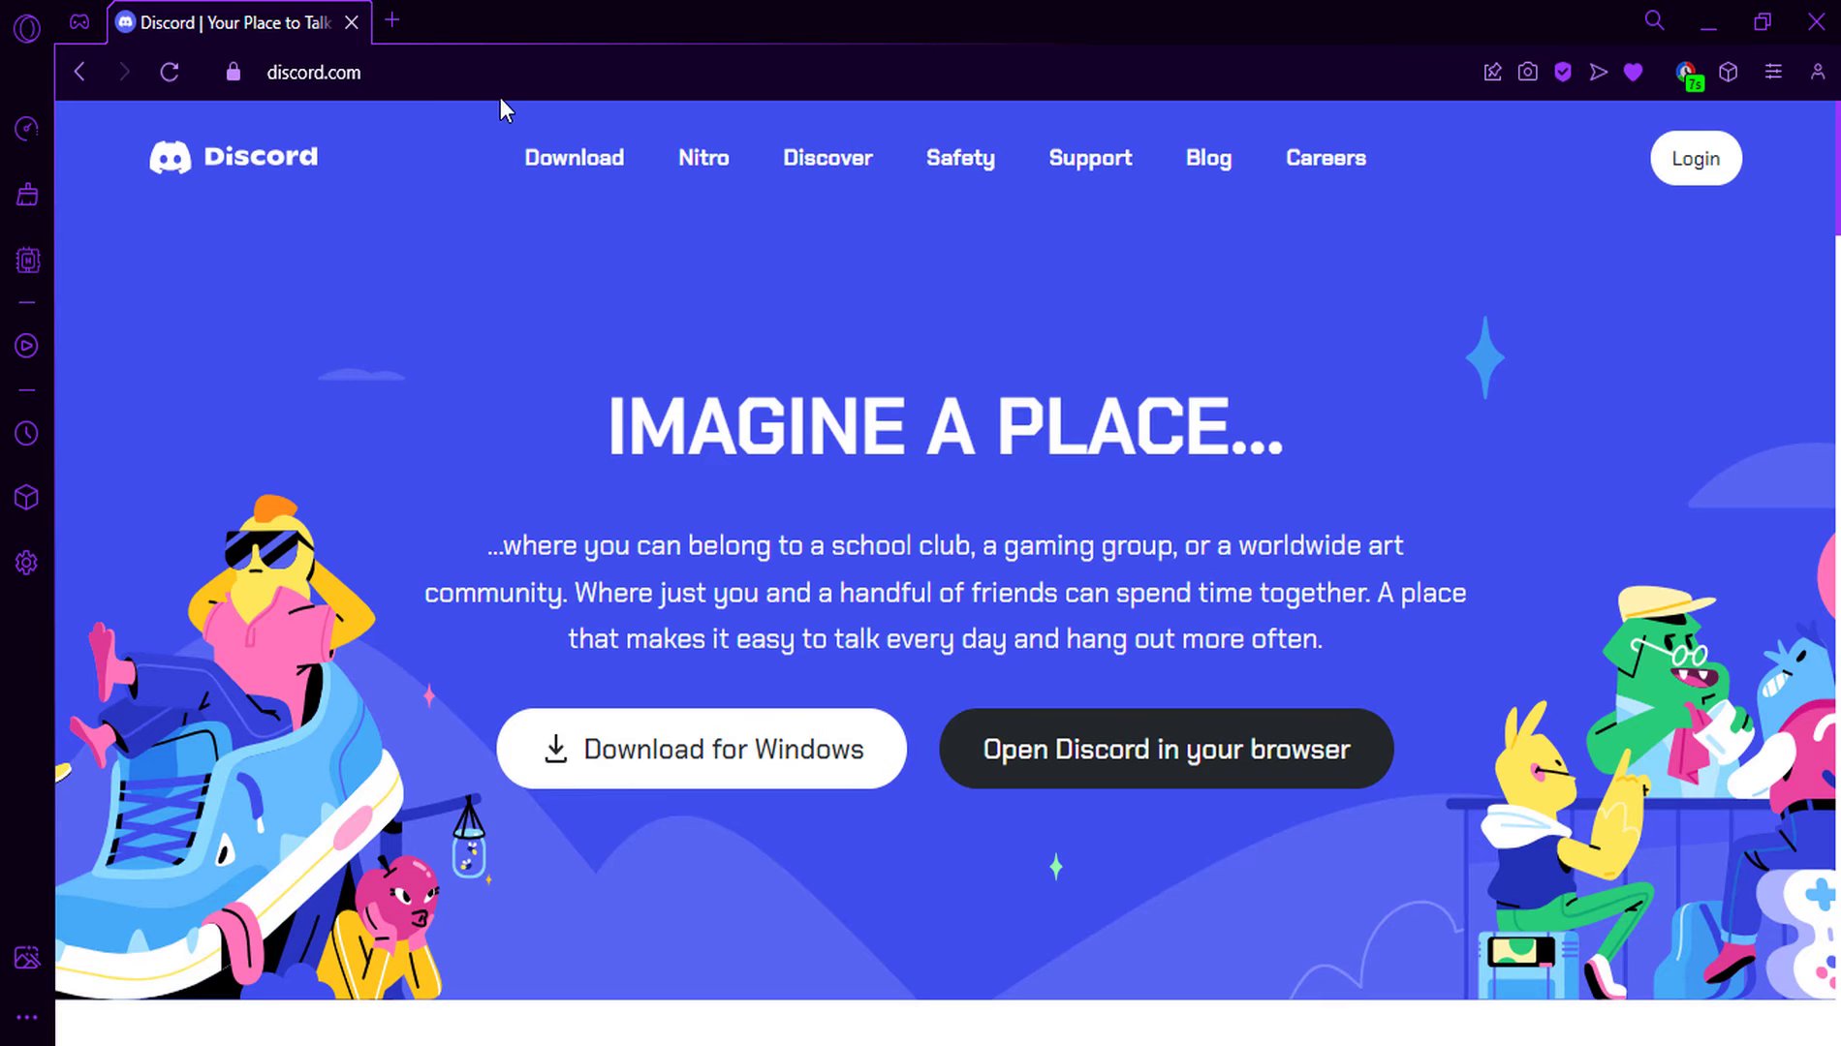
left_click(391, 21)
type("addons.opera.com/en/")
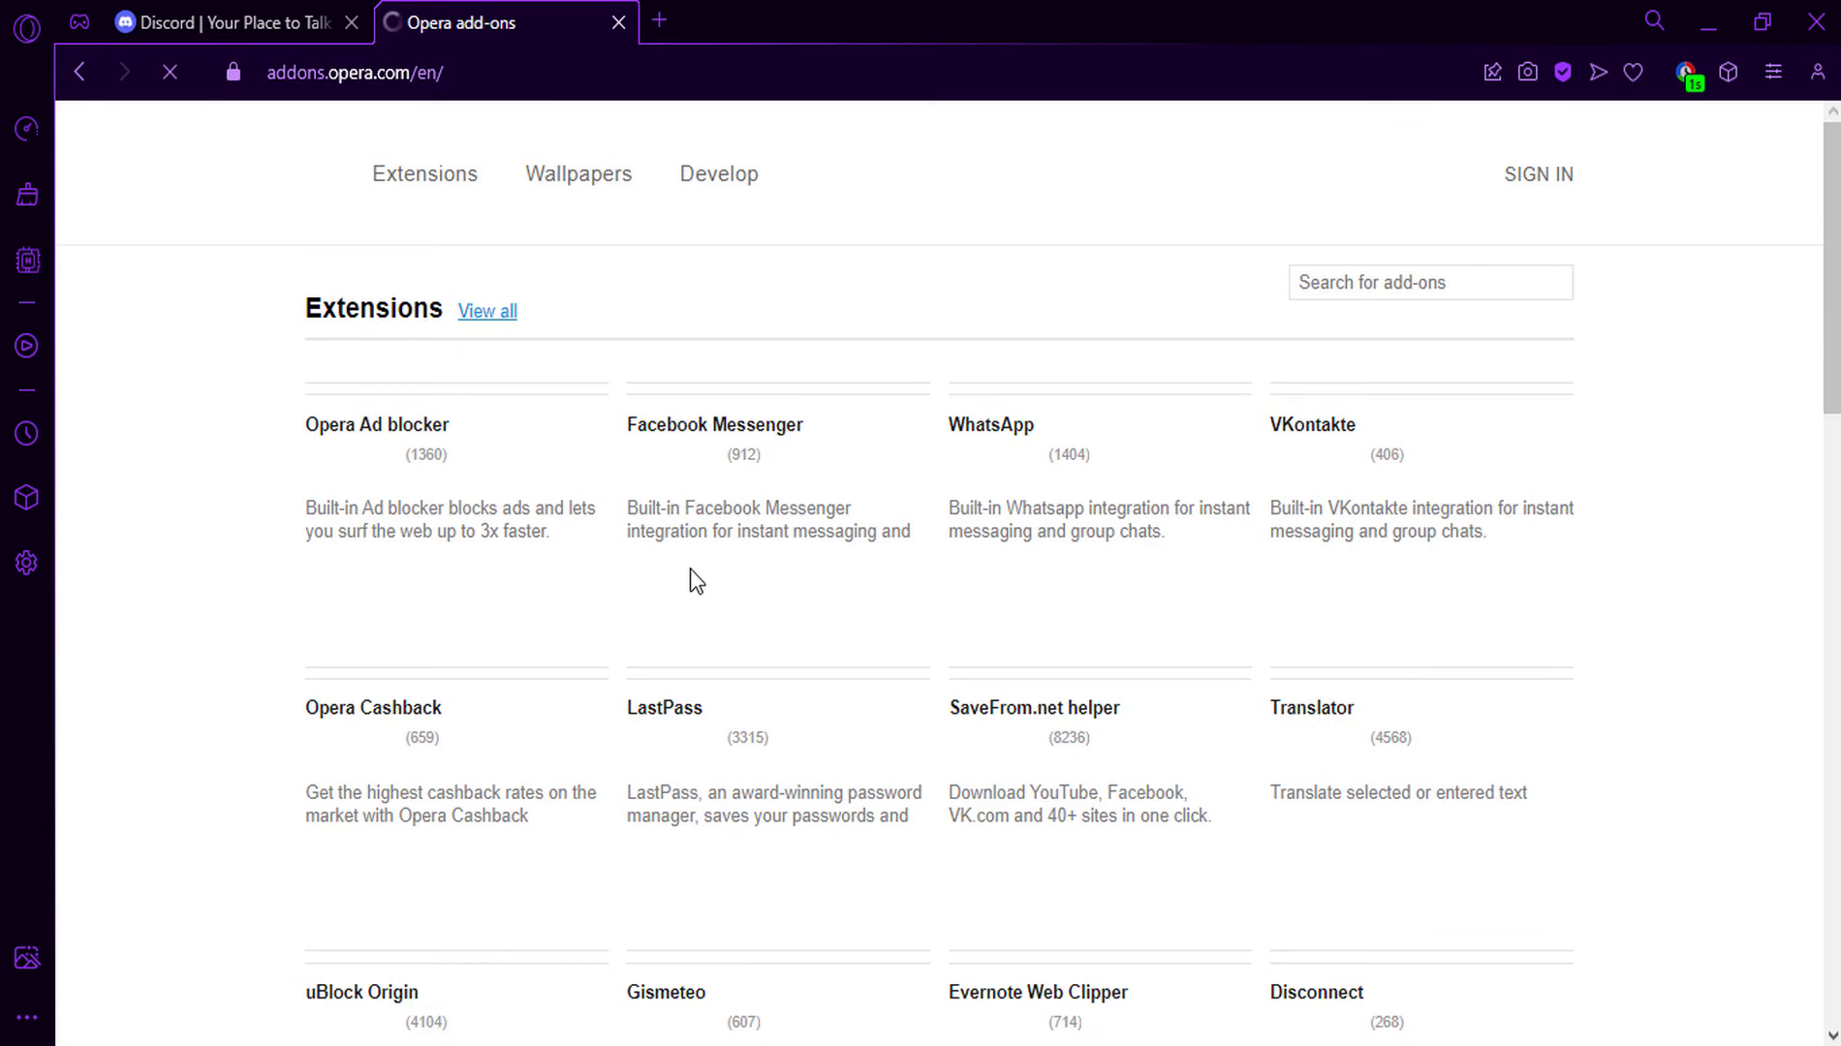
left_click(1682, 72)
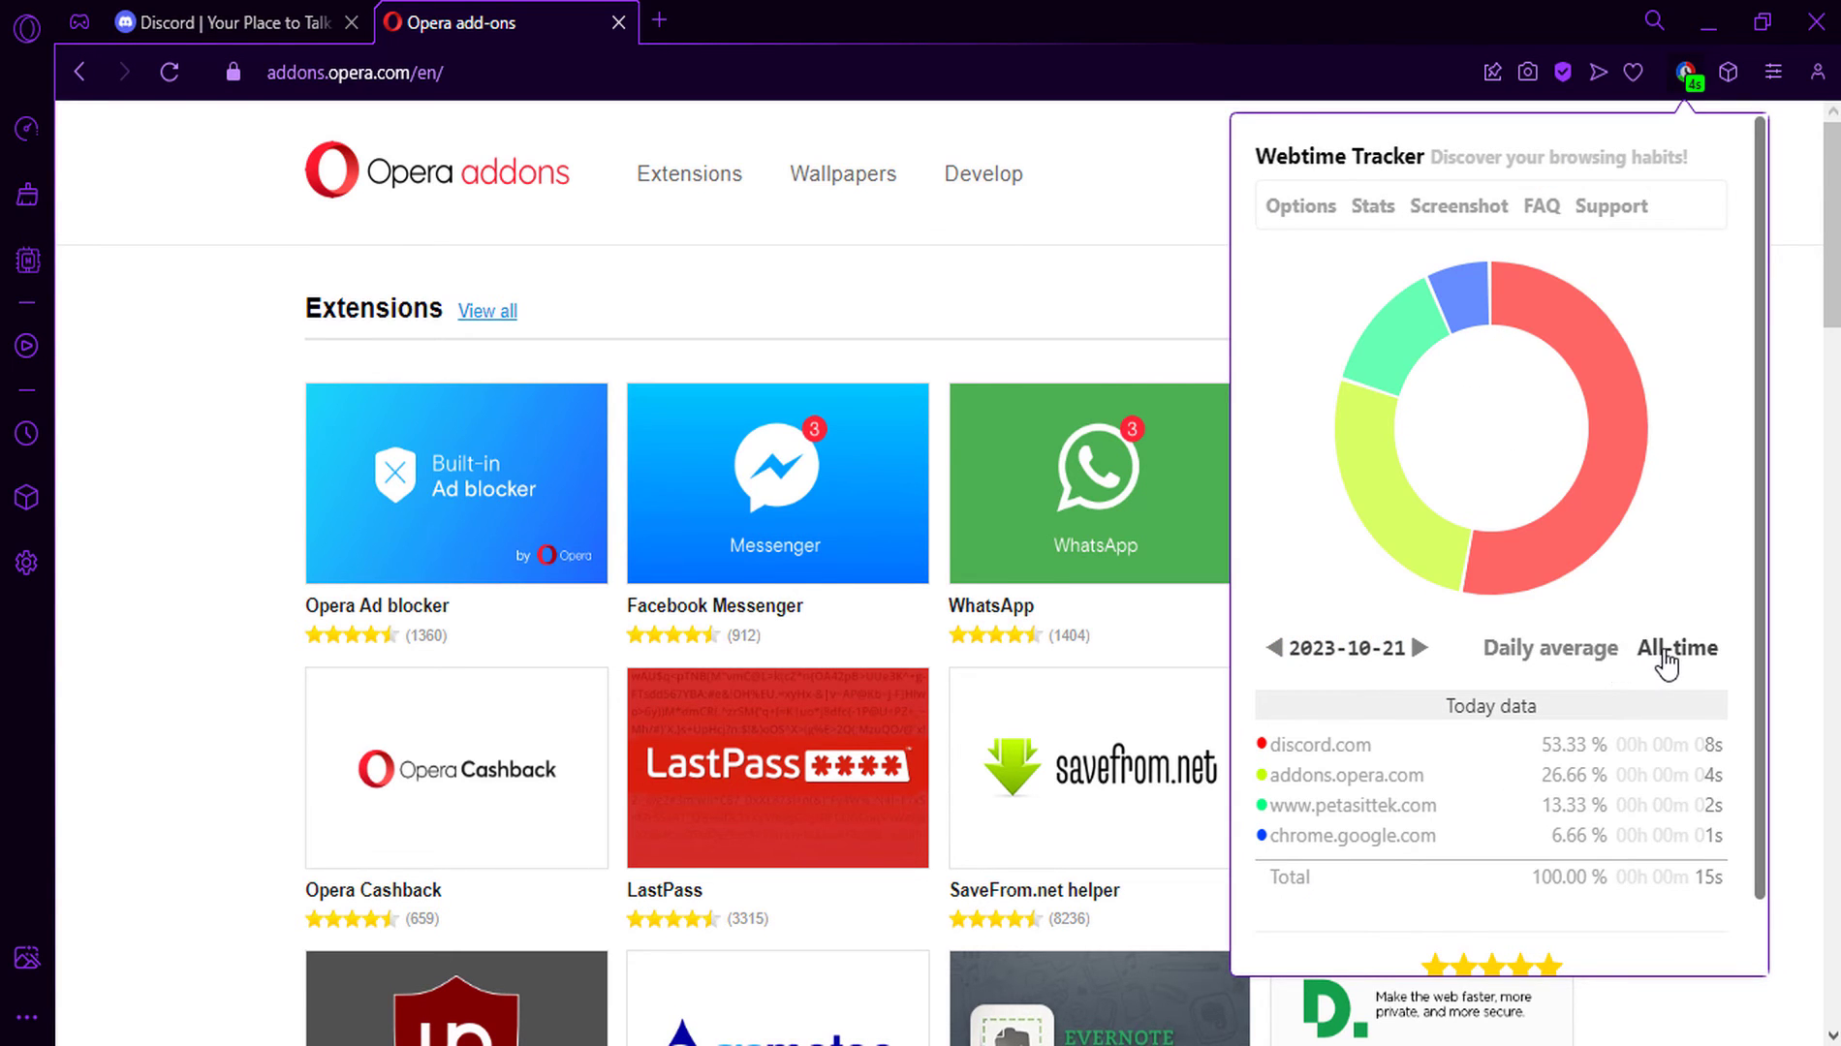
Step: Close the Webtime Tracker stats popup and start a new tab for google.com/chrome
left_click(1549, 649)
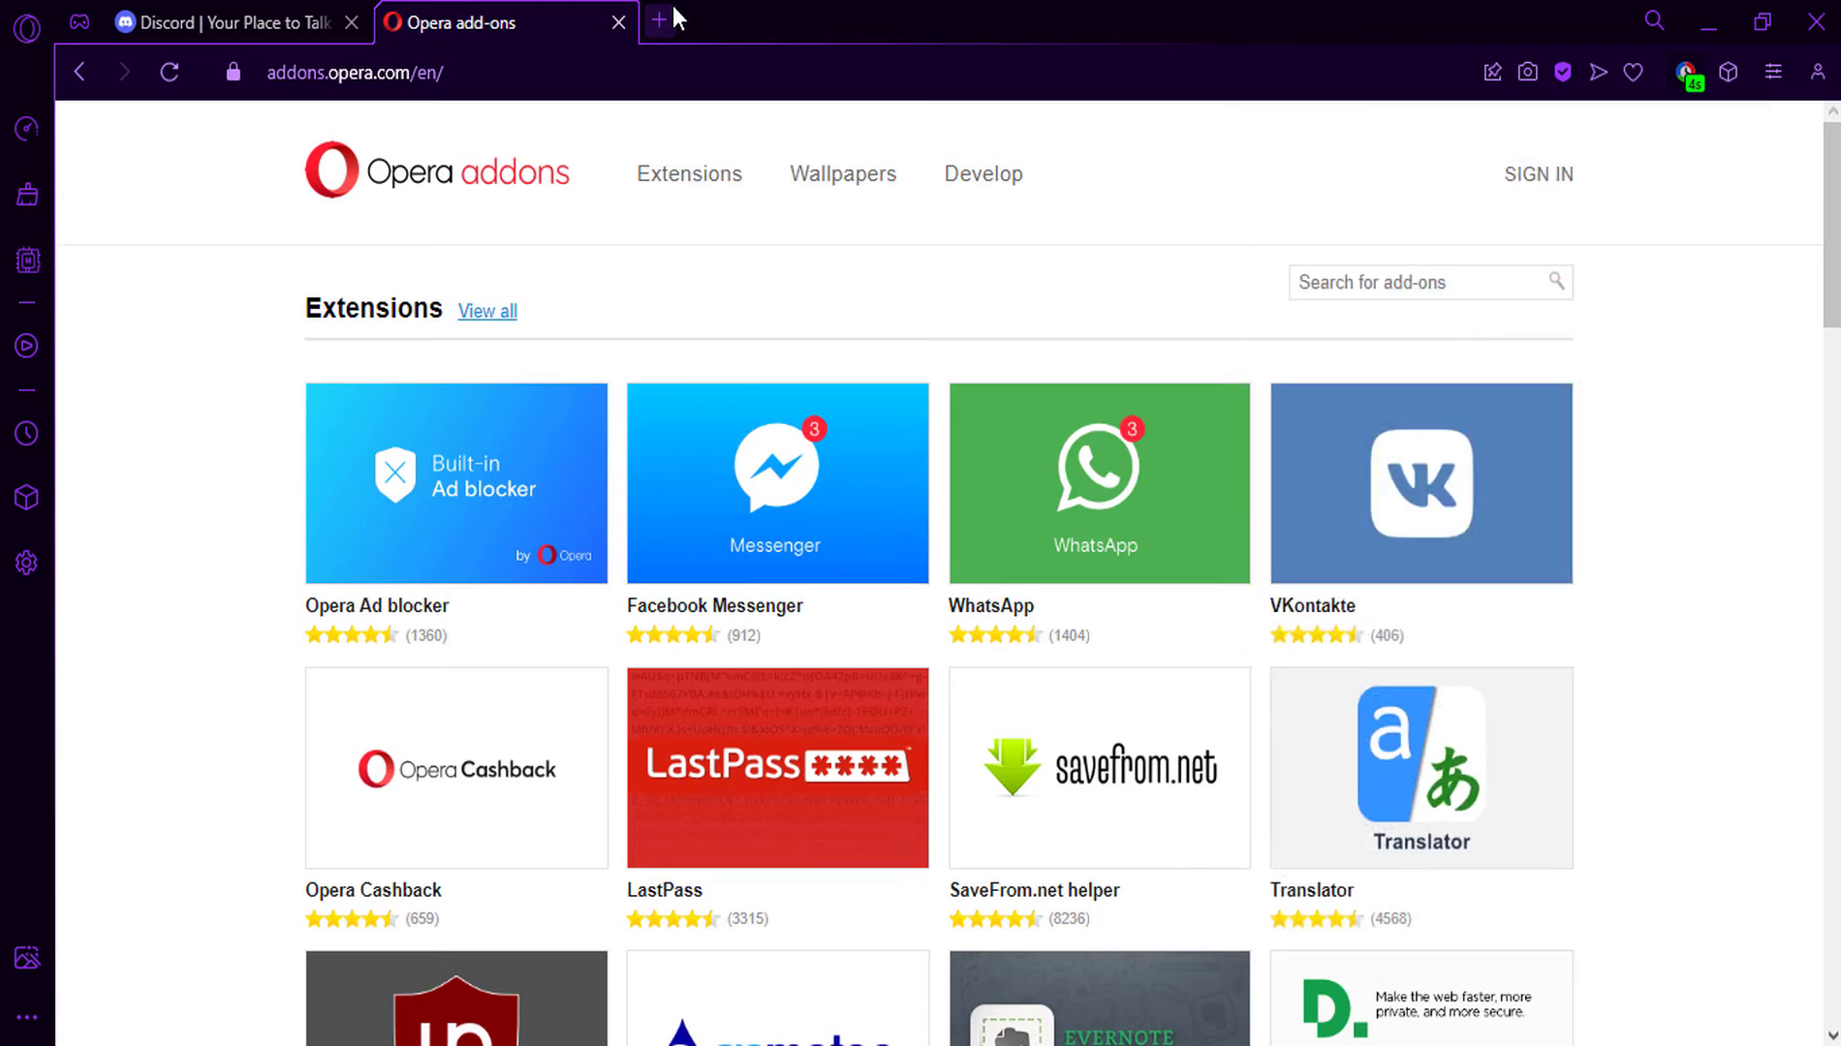
left_click(661, 17)
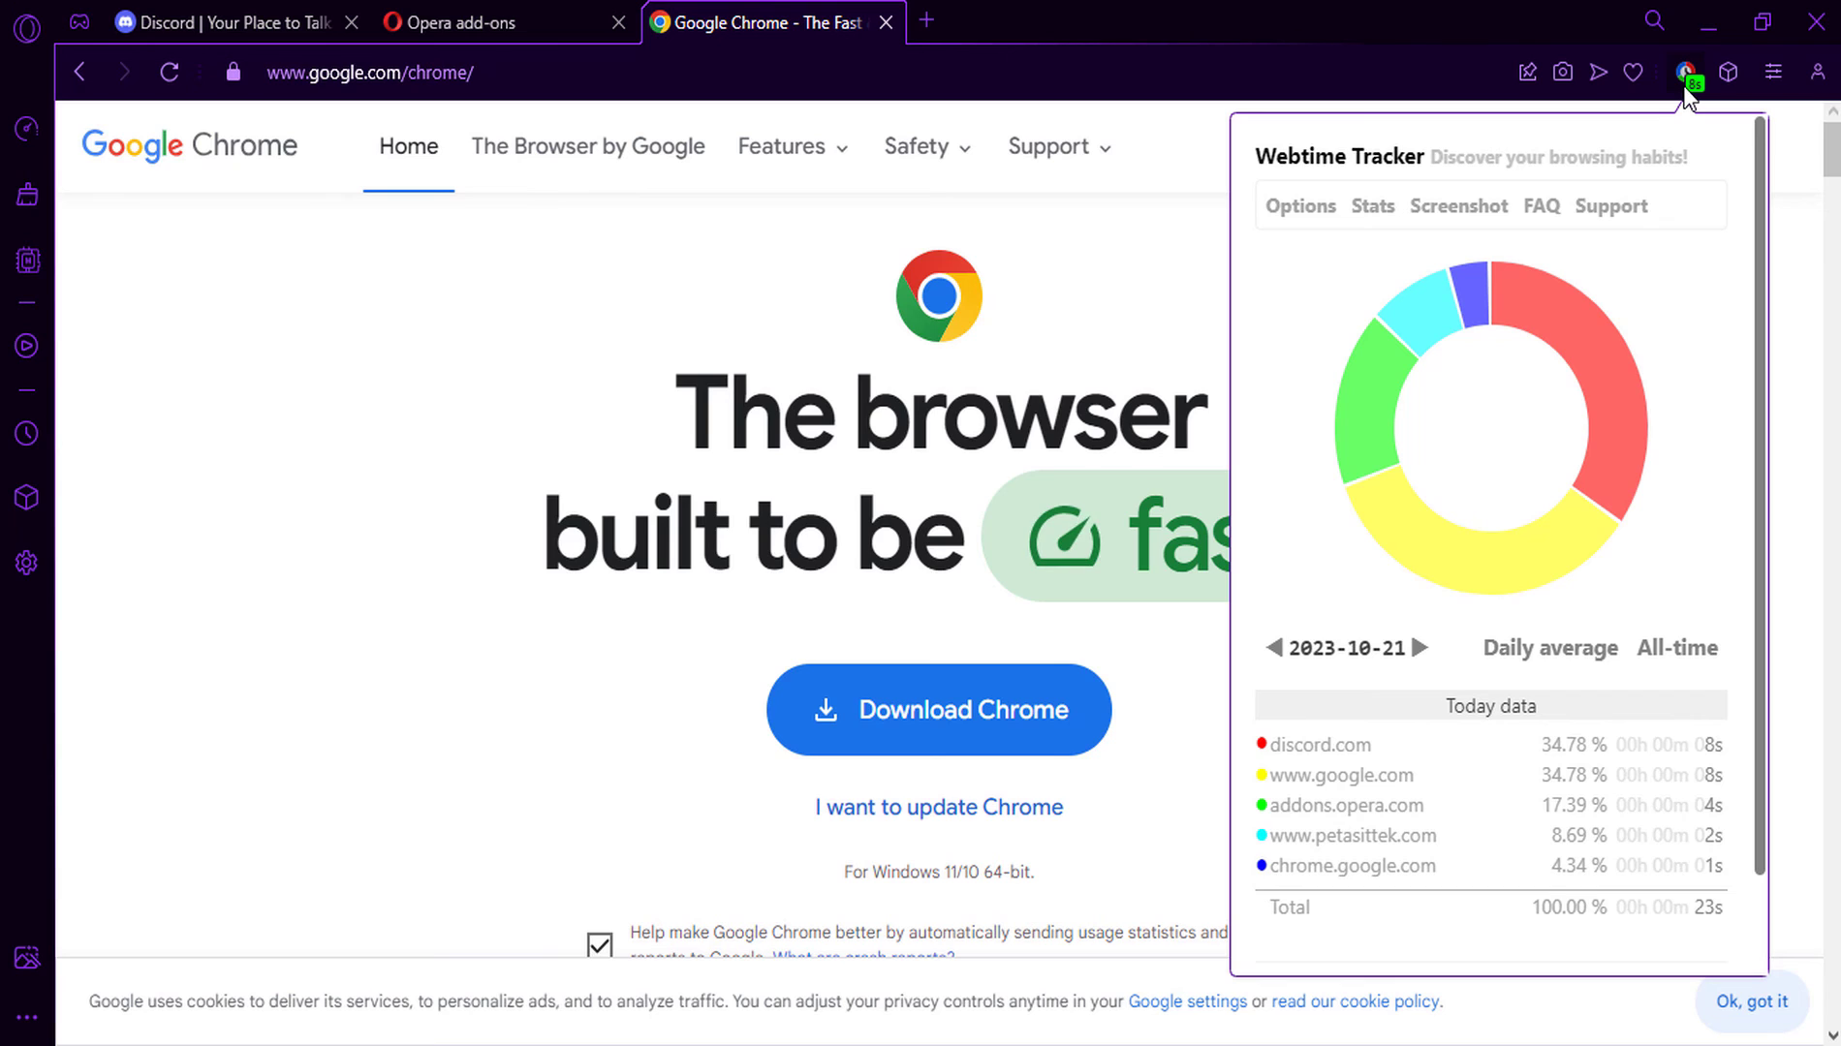
mouse_move(1601, 361)
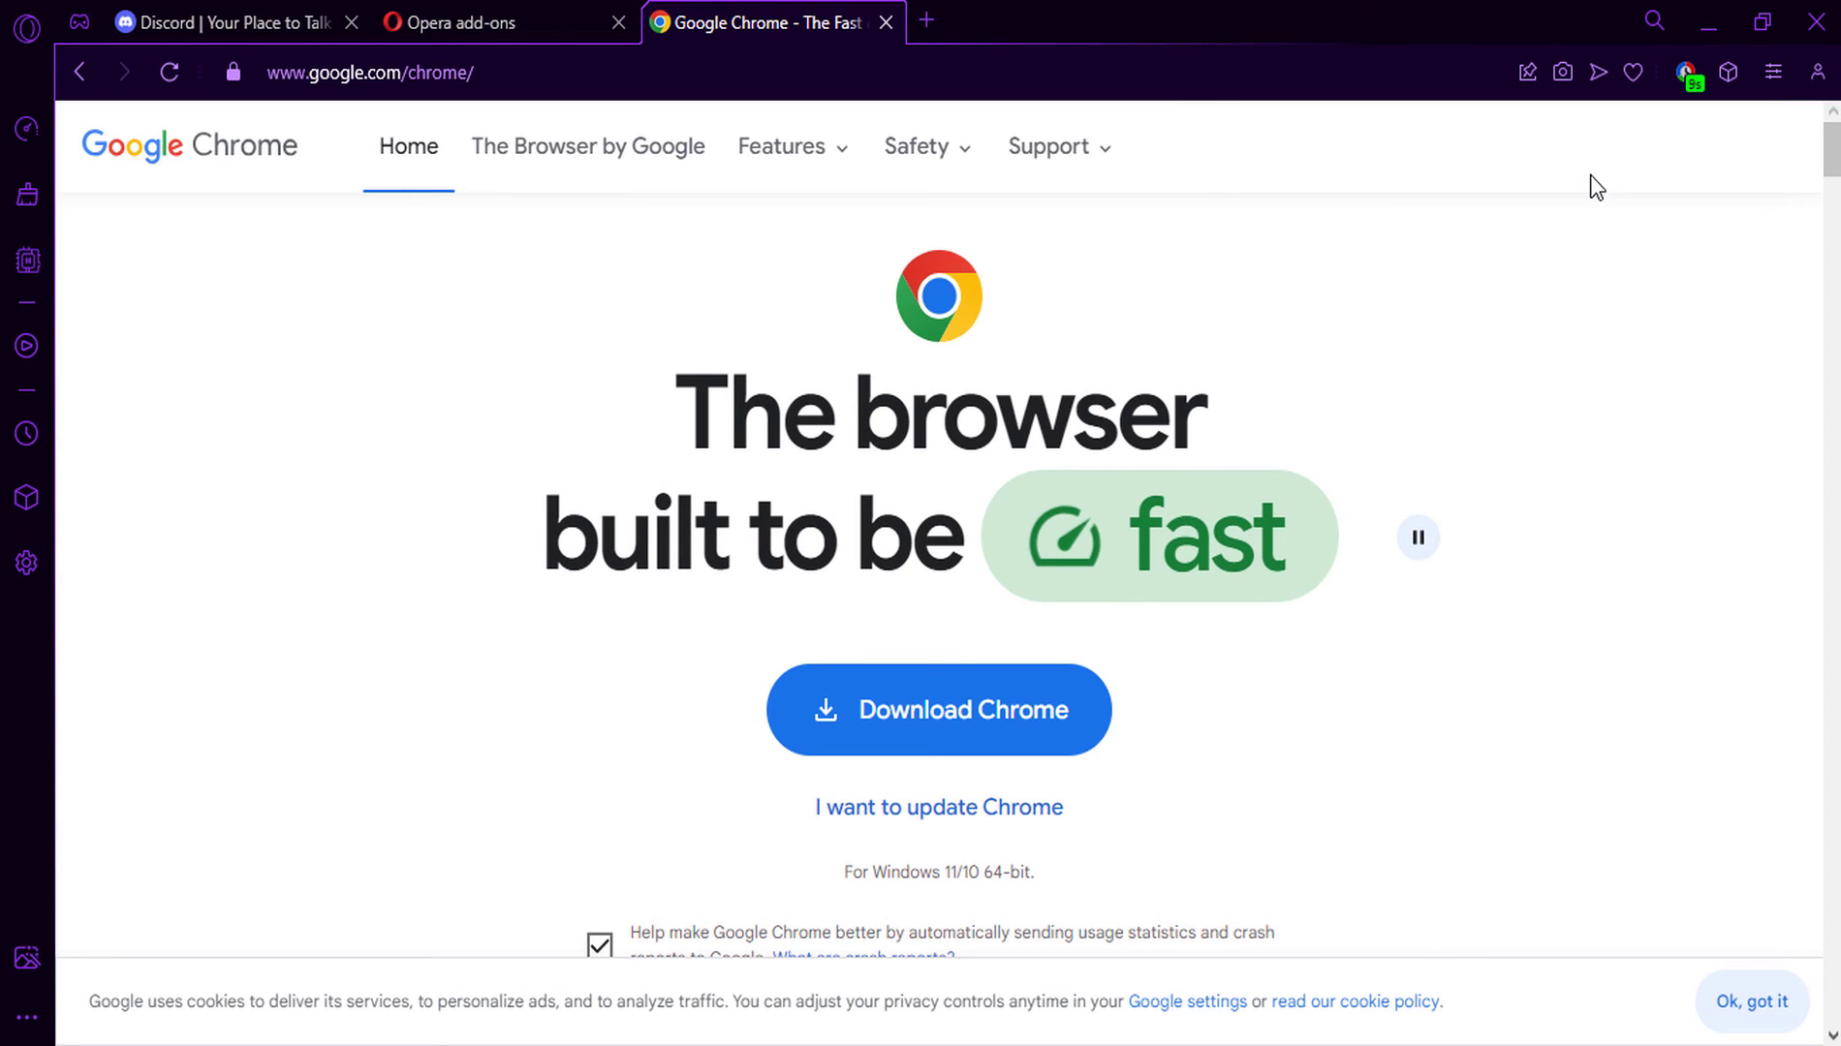
Step: Reach Webtime Tracker's details page via Manage extension in its three-dot menu
left_click(1729, 72)
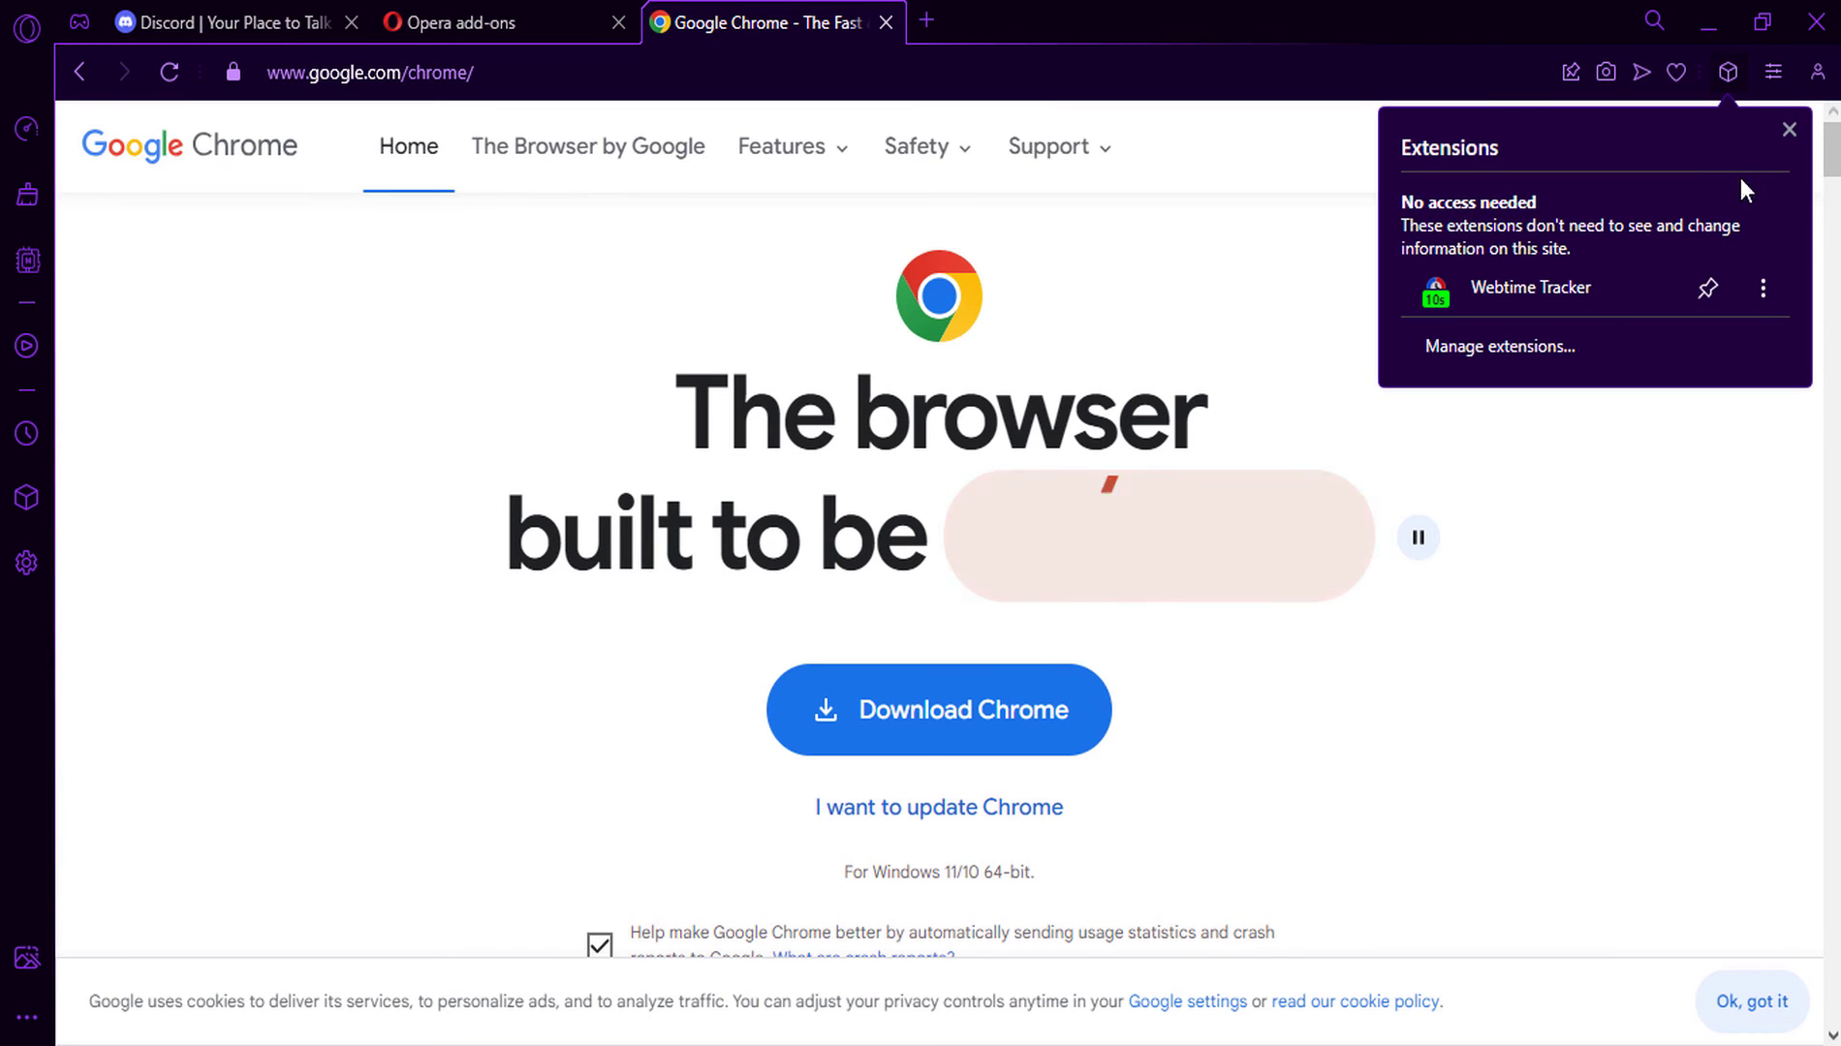
left_click(1760, 289)
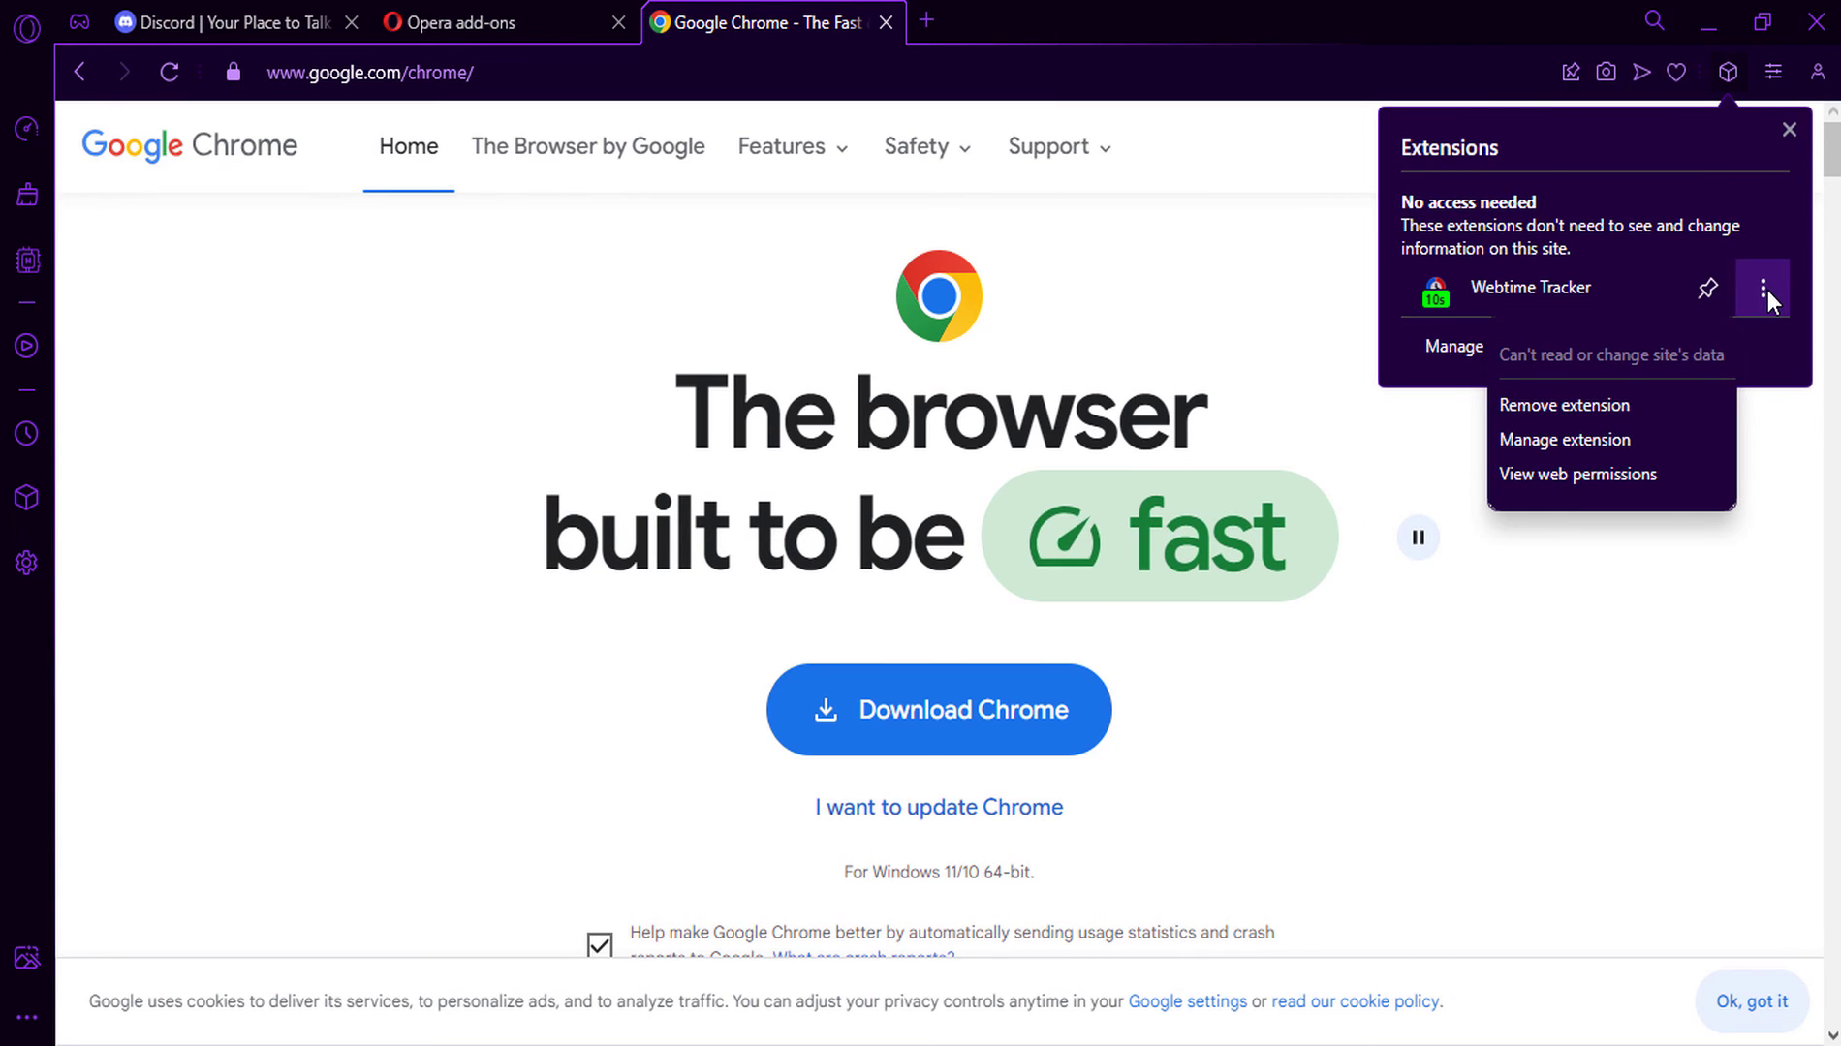
mouse_move(1573, 443)
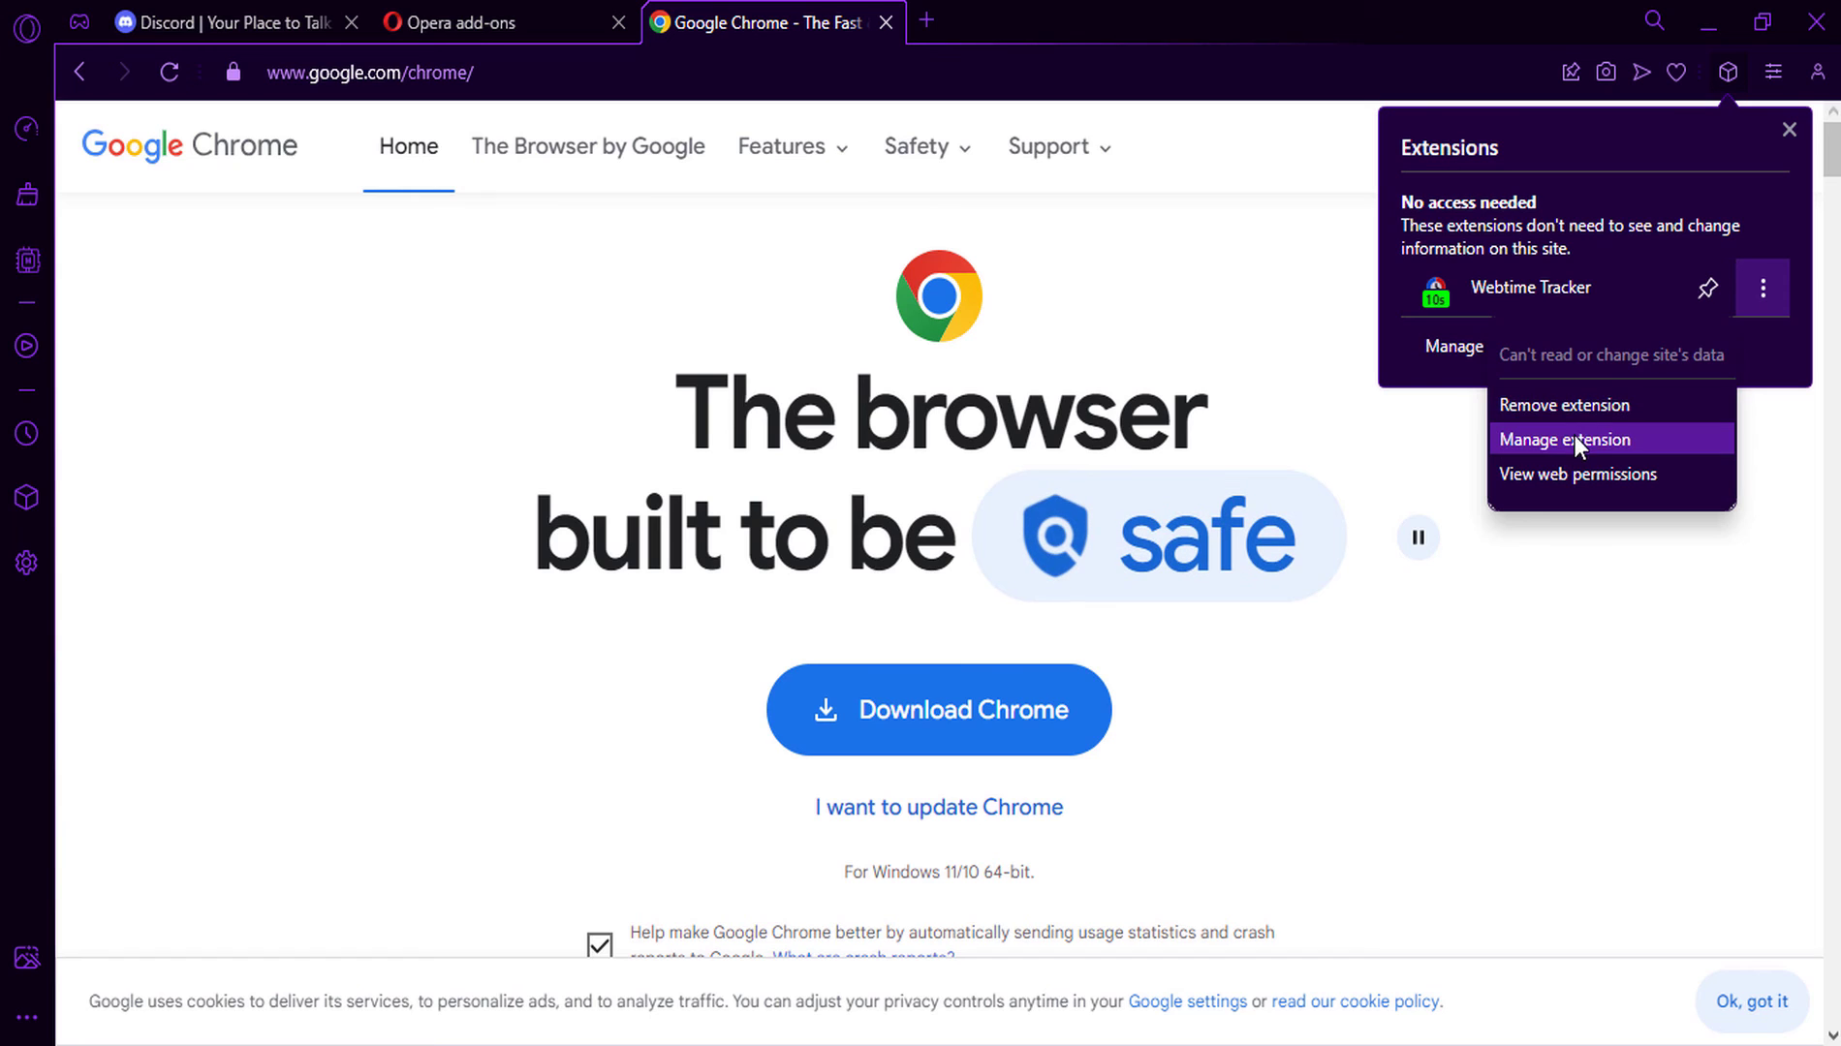
left_click(1561, 440)
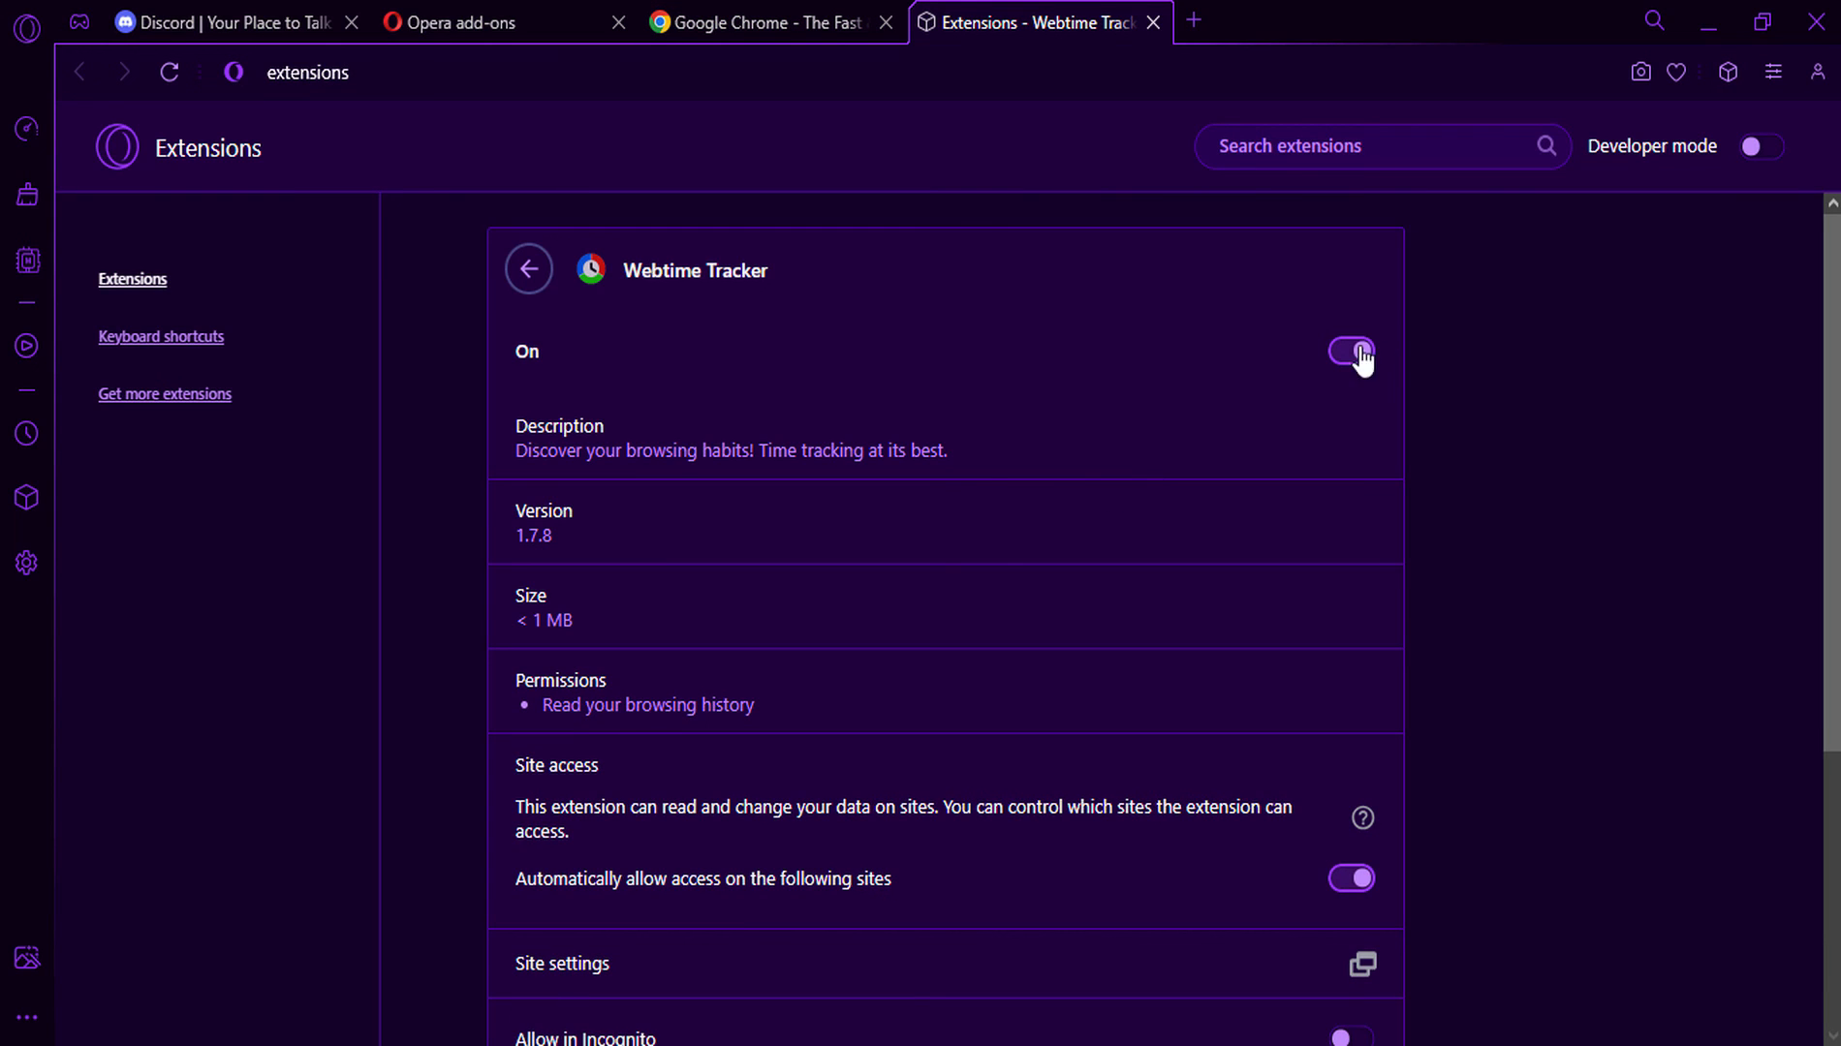
Step: Switch the Webtime Tracker extension off with its On/Off toggle
left_click(1351, 355)
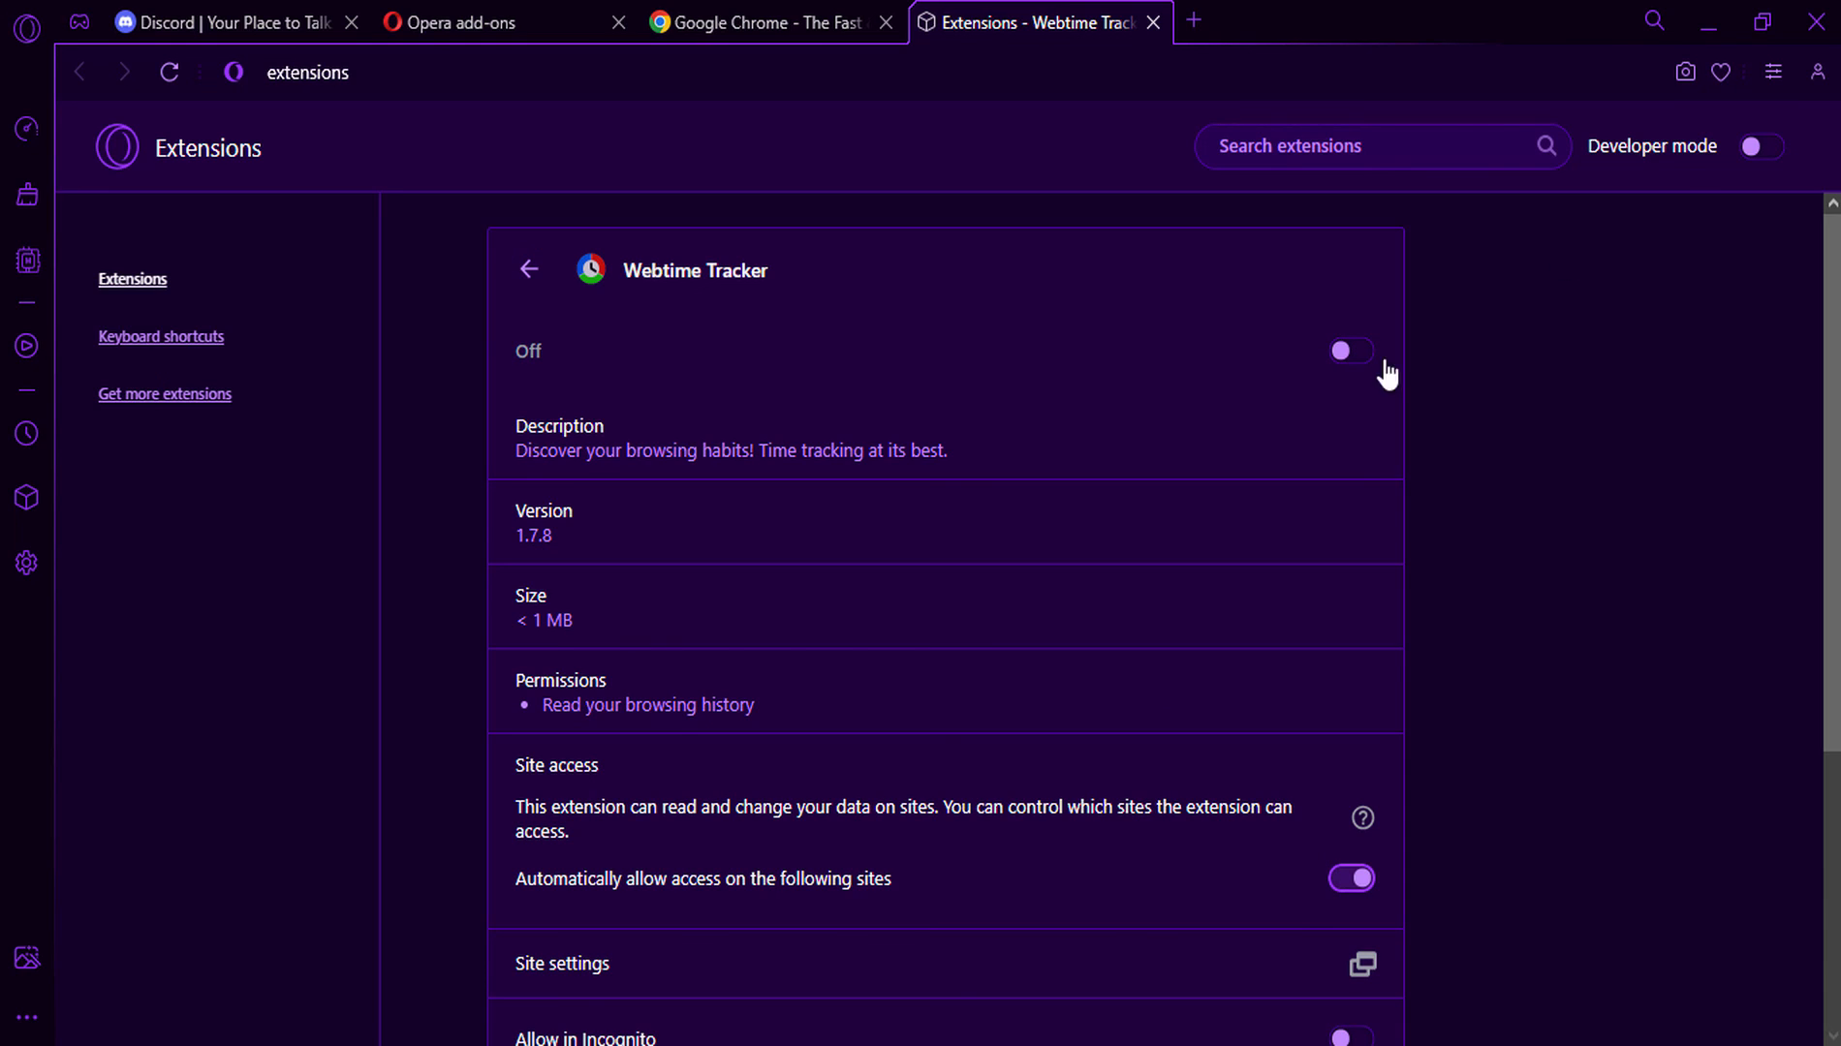
mouse_move(1356, 362)
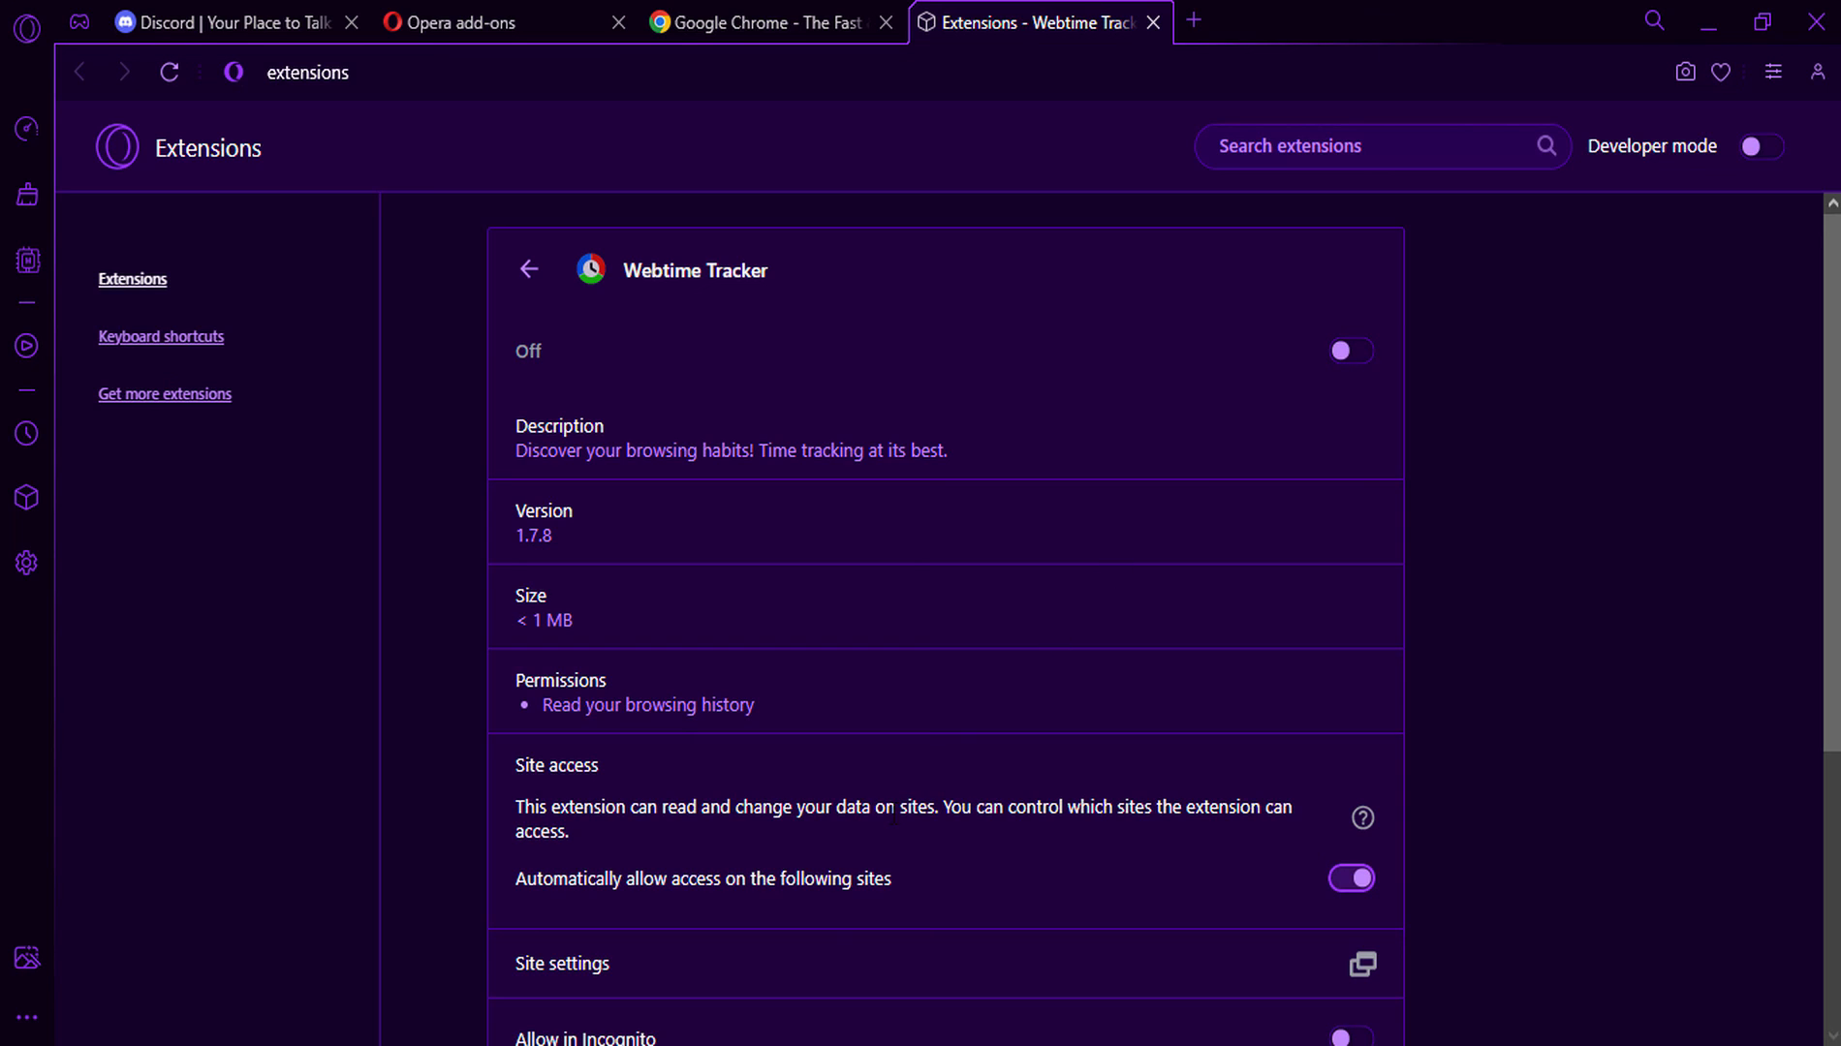
mouse_move(814, 975)
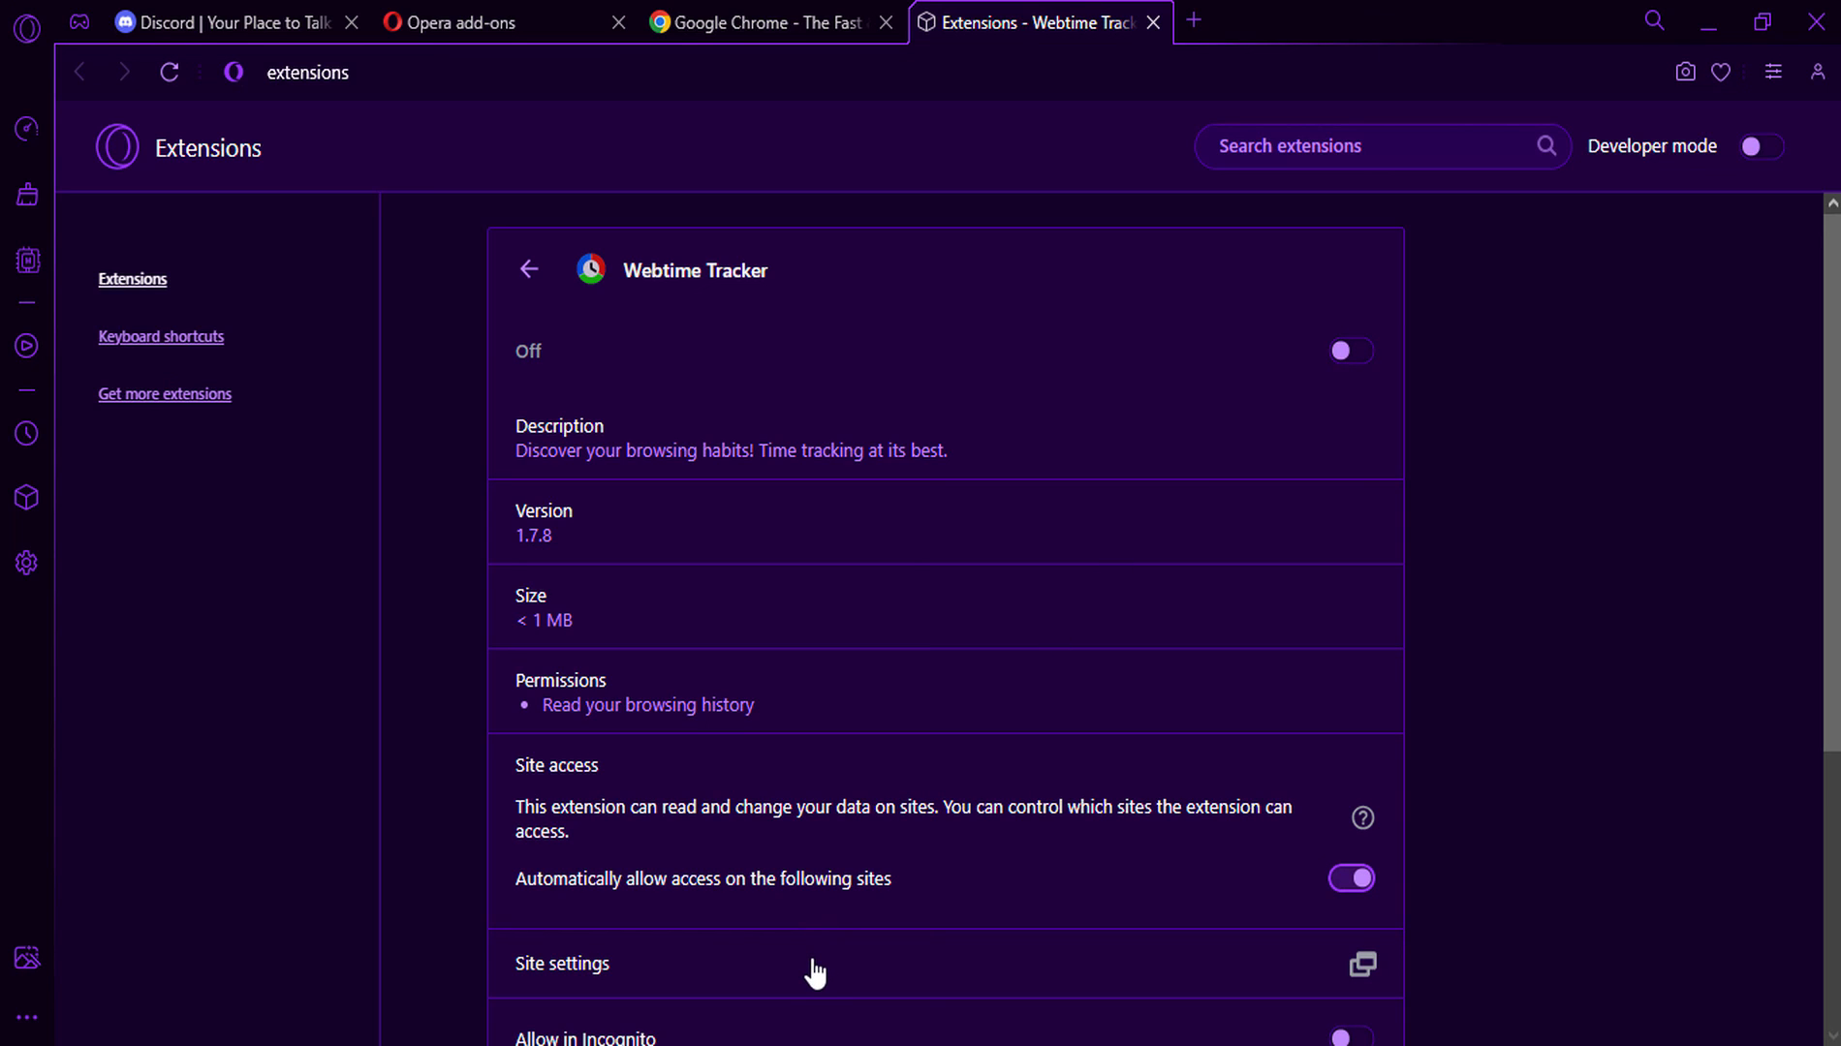